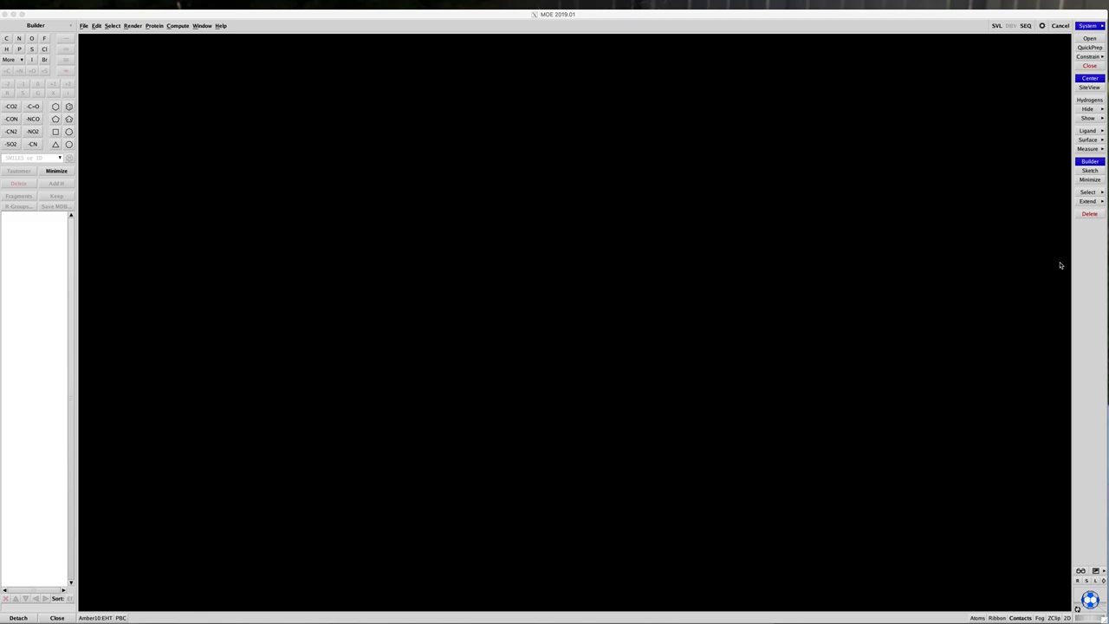
pyautogui.moveTo(1060, 249)
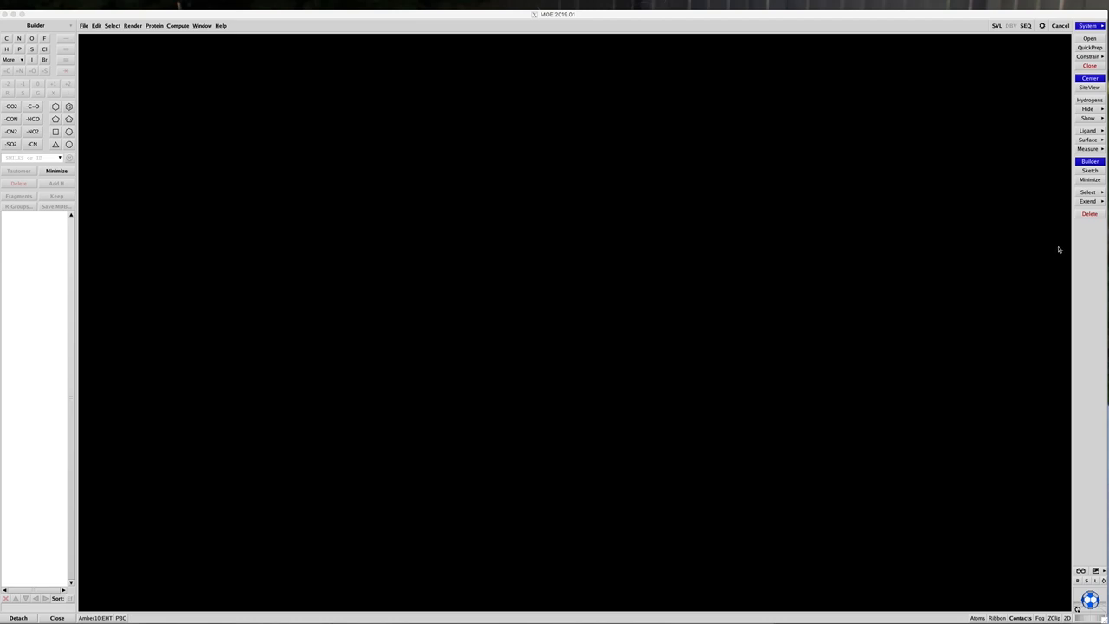
pyautogui.moveTo(1043, 241)
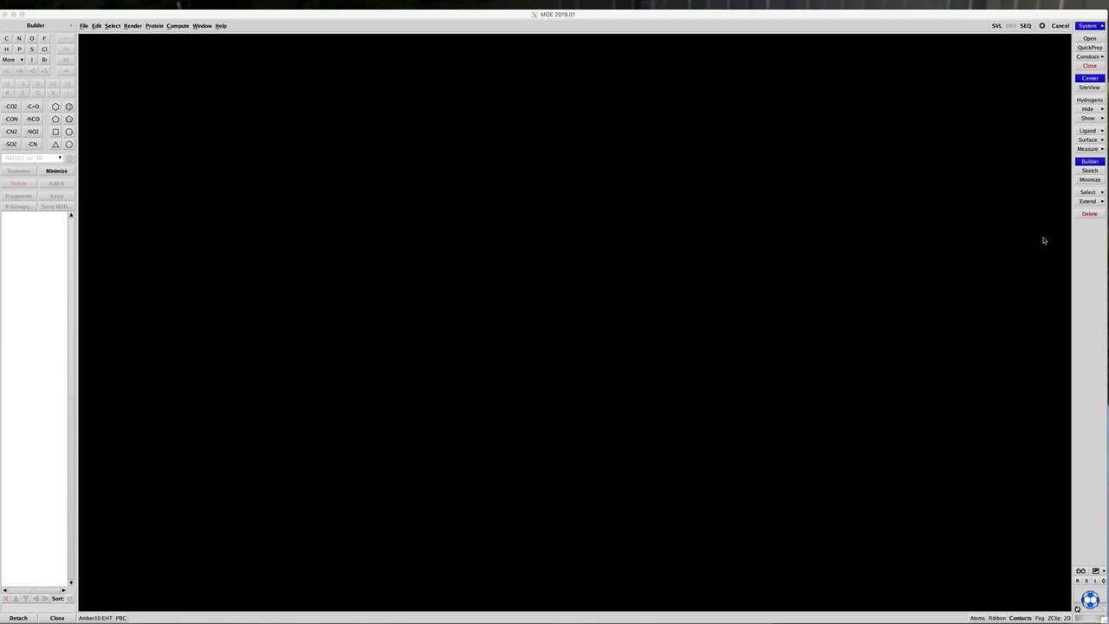
pyautogui.moveTo(1019, 244)
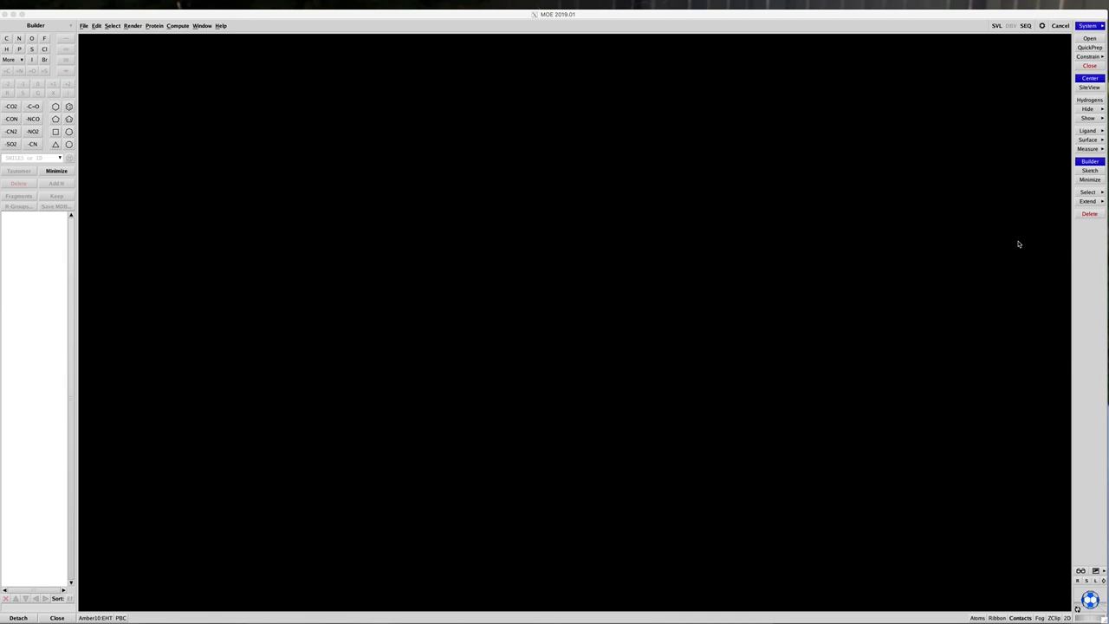
pyautogui.moveTo(66, 28)
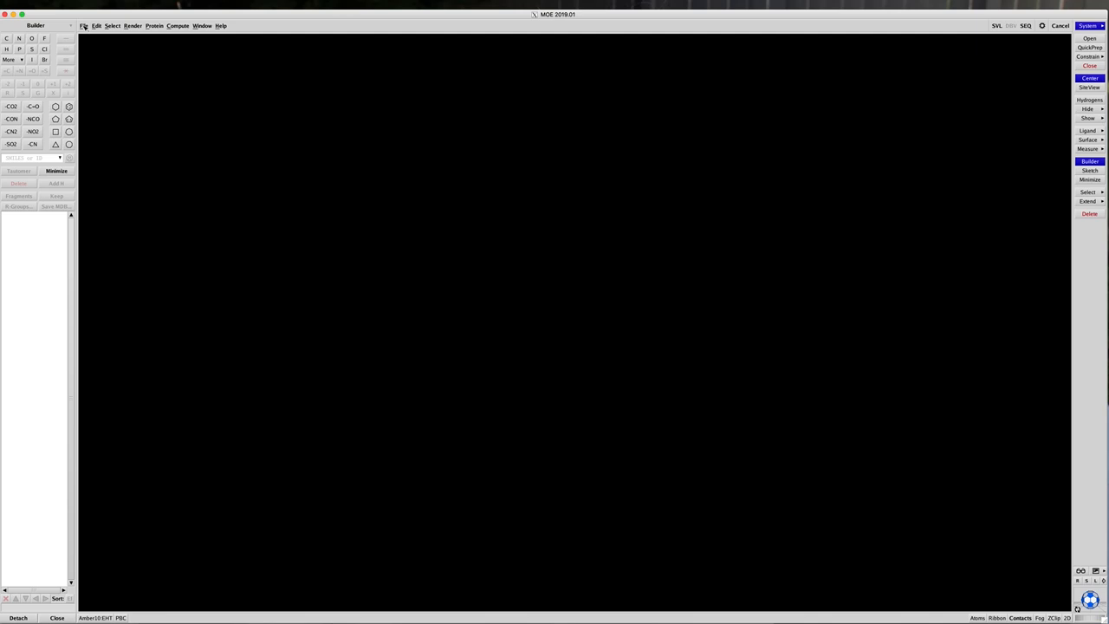
# Load the CYP51 protein PDB file into the workspace via File > Open with default load options
pyautogui.click(84, 26)
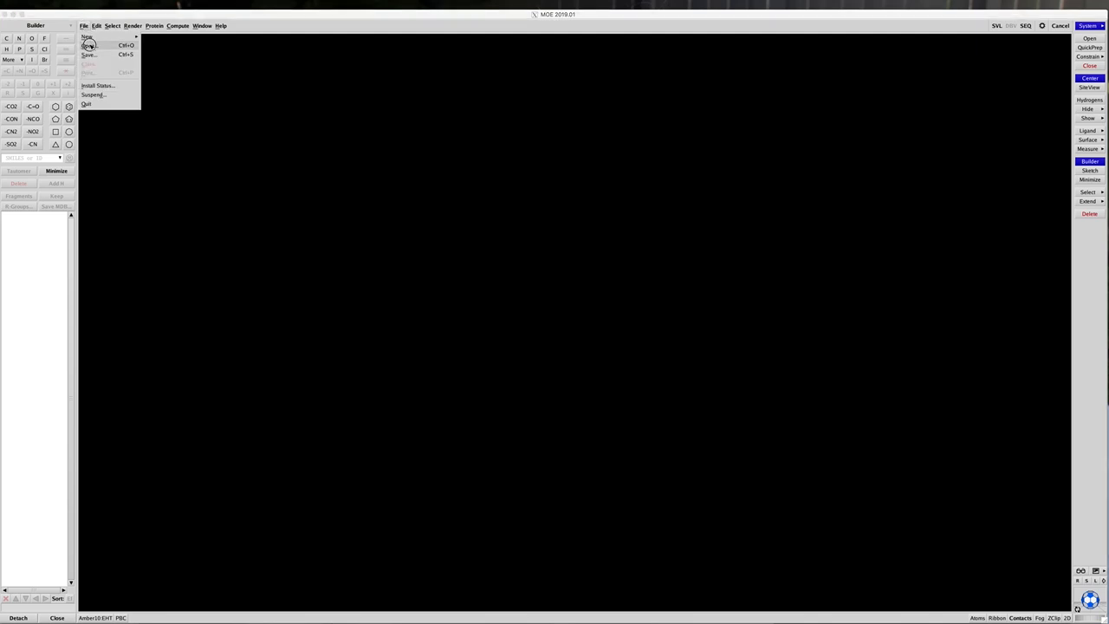
pyautogui.click(87, 45)
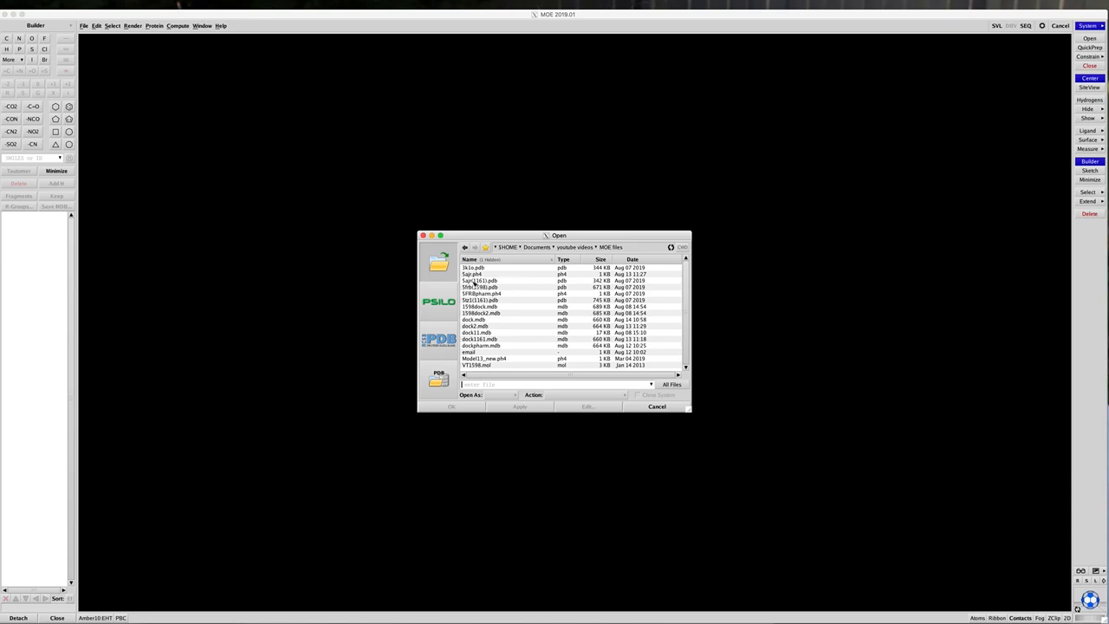
pyautogui.click(482, 280)
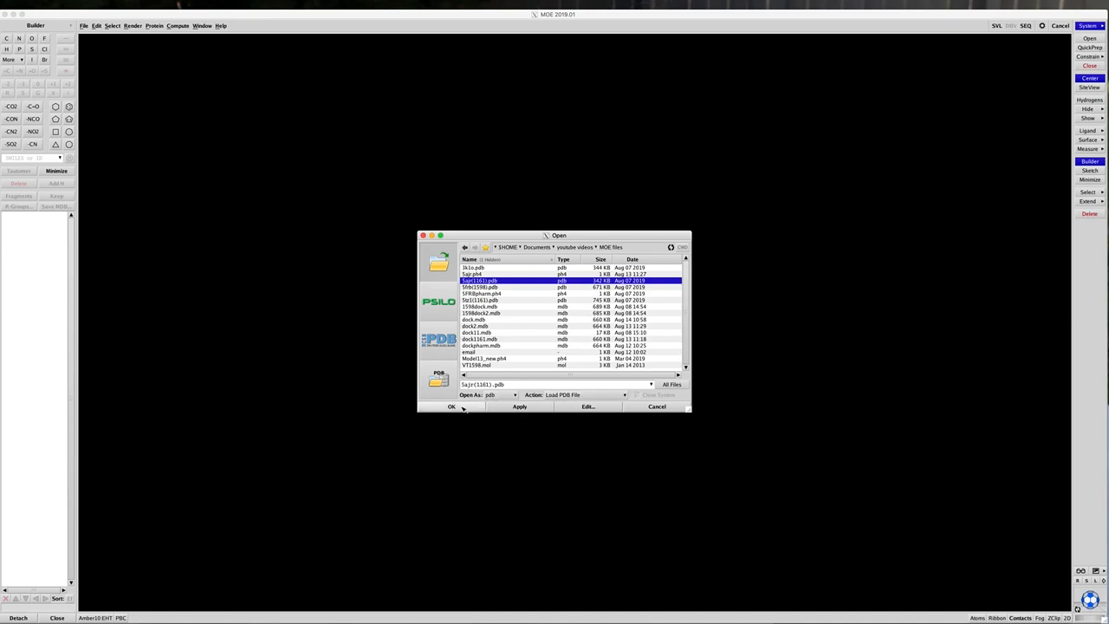
pyautogui.click(451, 405)
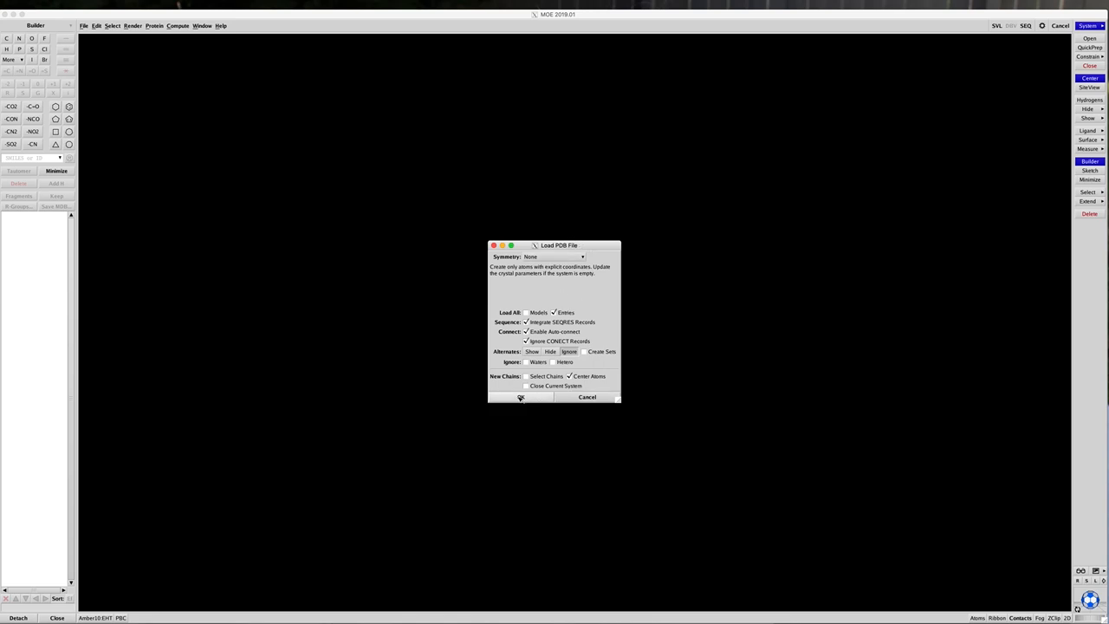
pyautogui.click(520, 396)
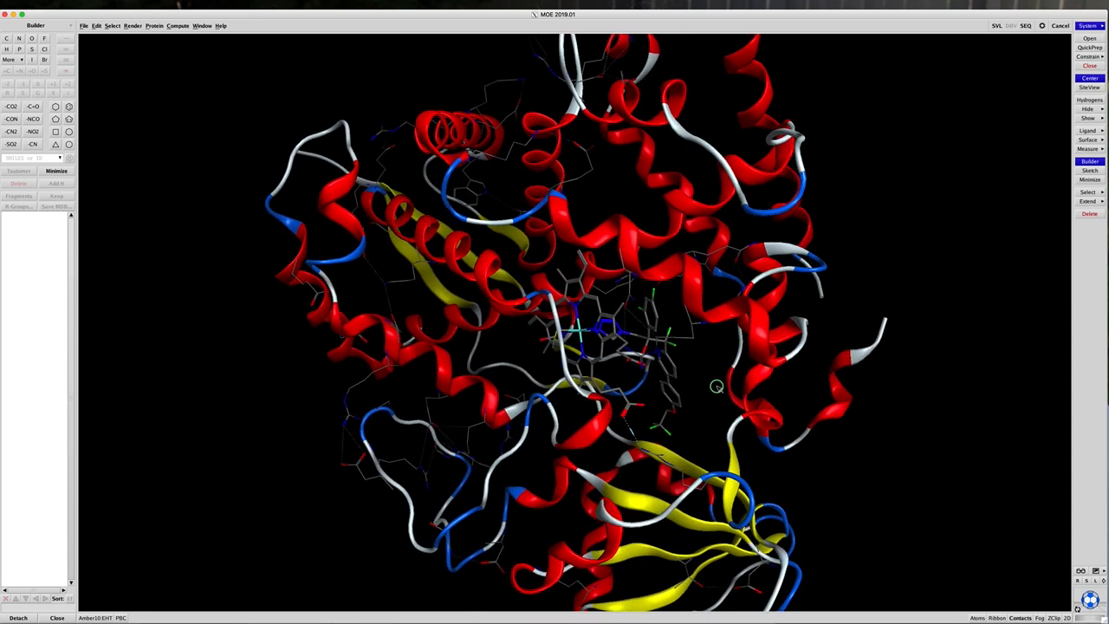
pyautogui.moveTo(717, 388); pyautogui.dragTo(683, 457)
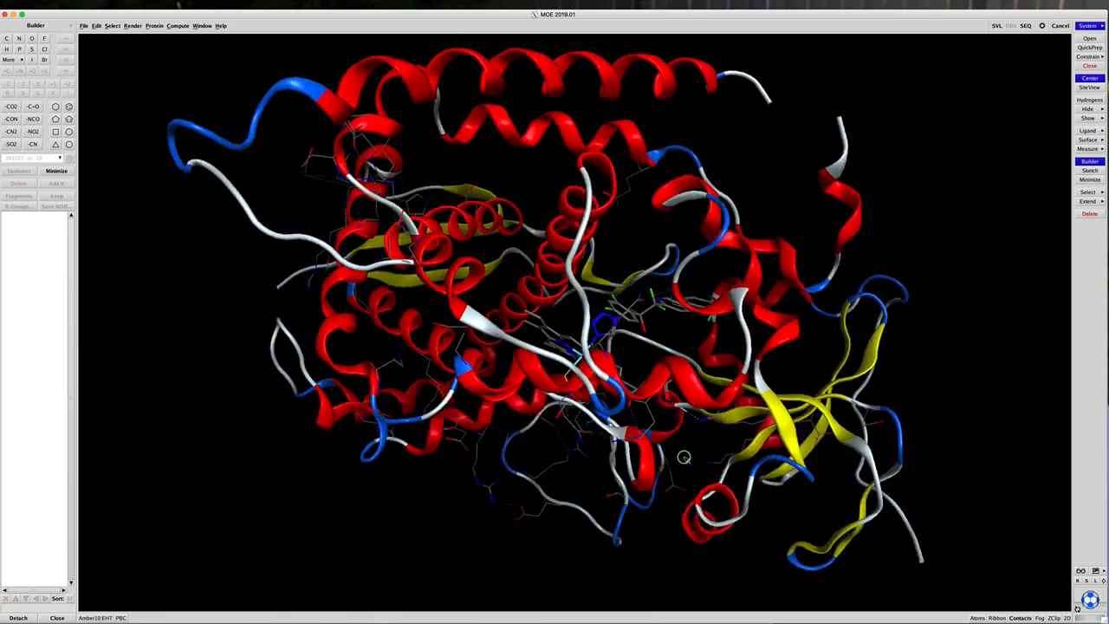
pyautogui.moveTo(684, 458); pyautogui.dragTo(748, 308)
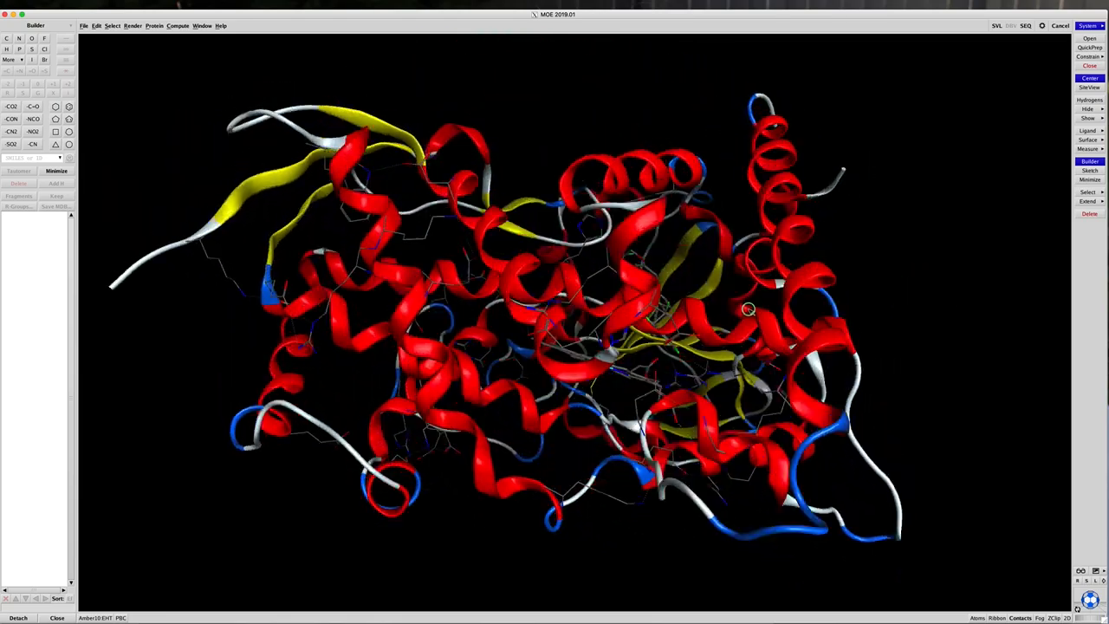
pyautogui.moveTo(749, 309); pyautogui.dragTo(693, 291)
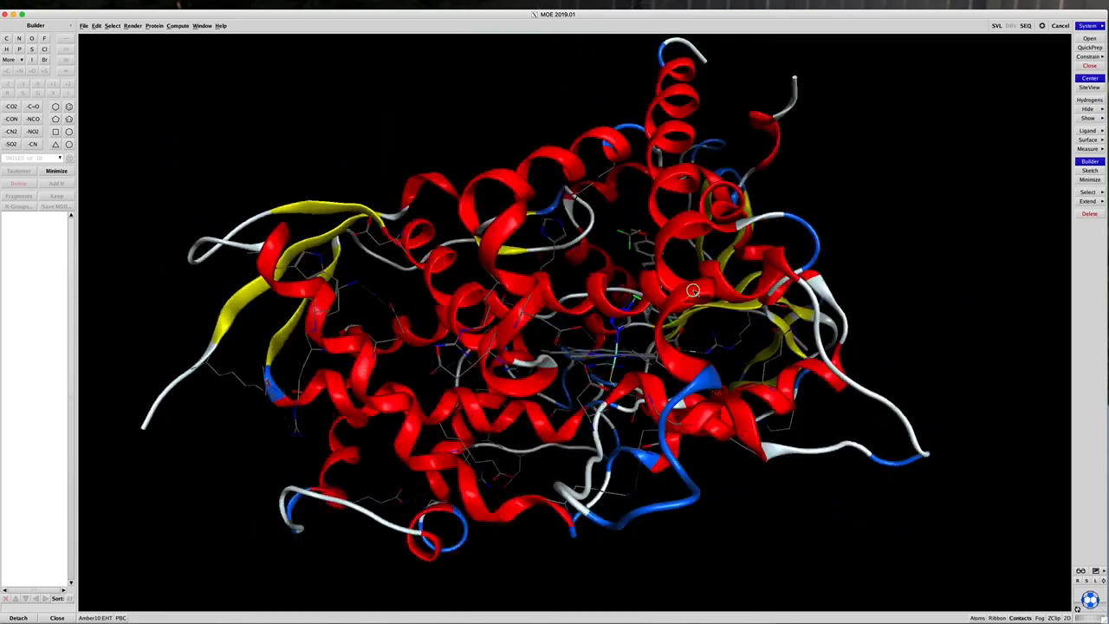
pyautogui.moveTo(693, 291); pyautogui.dragTo(914, 291)
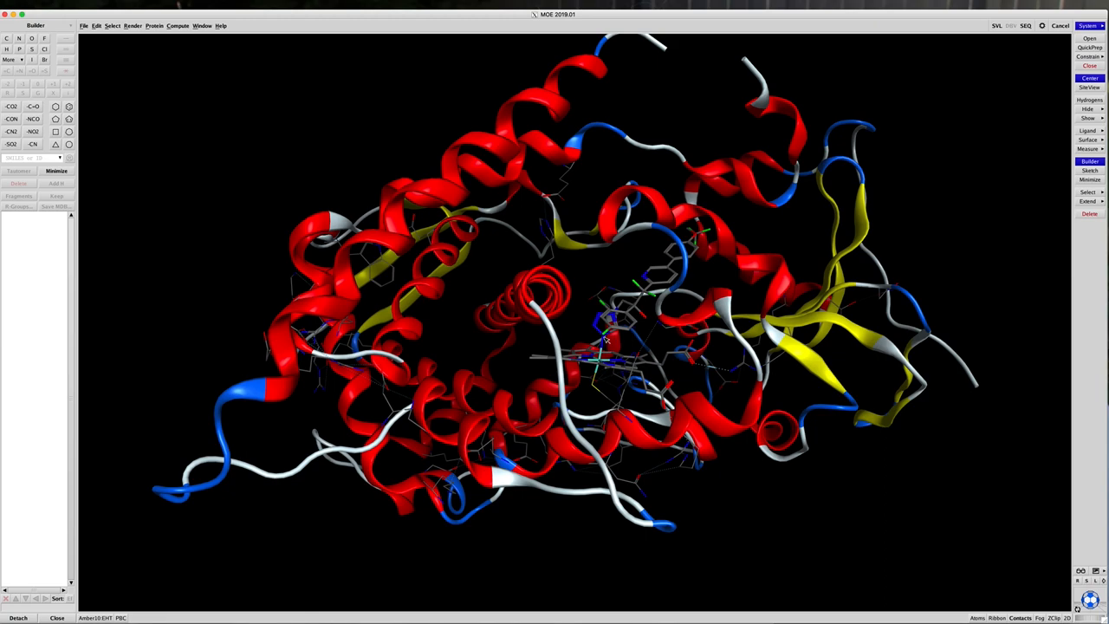
pyautogui.moveTo(645, 377)
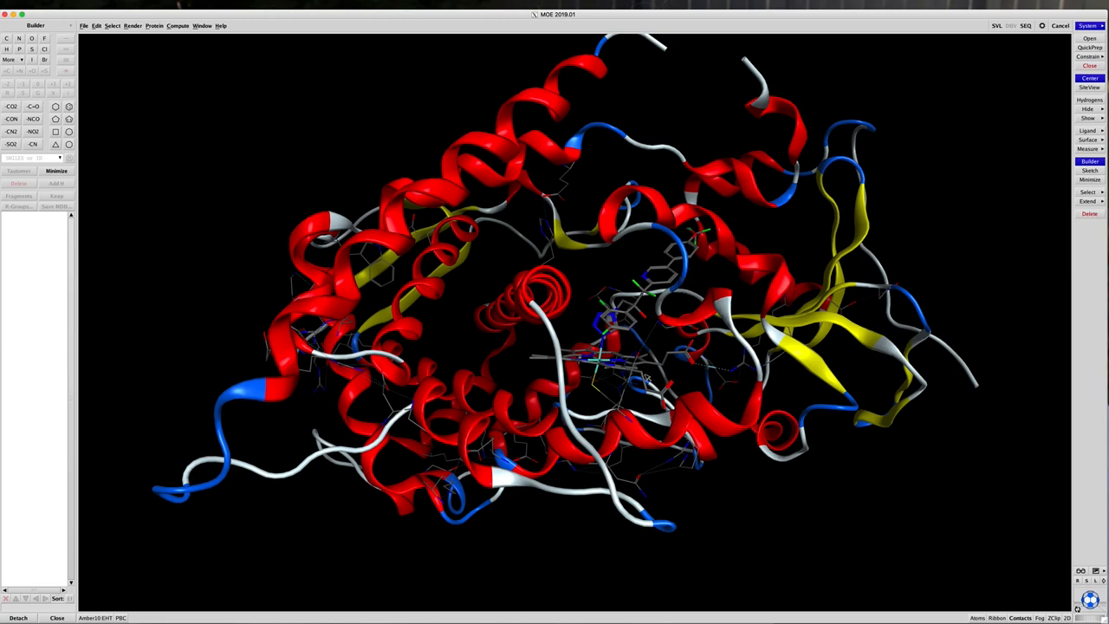
pyautogui.moveTo(598, 377)
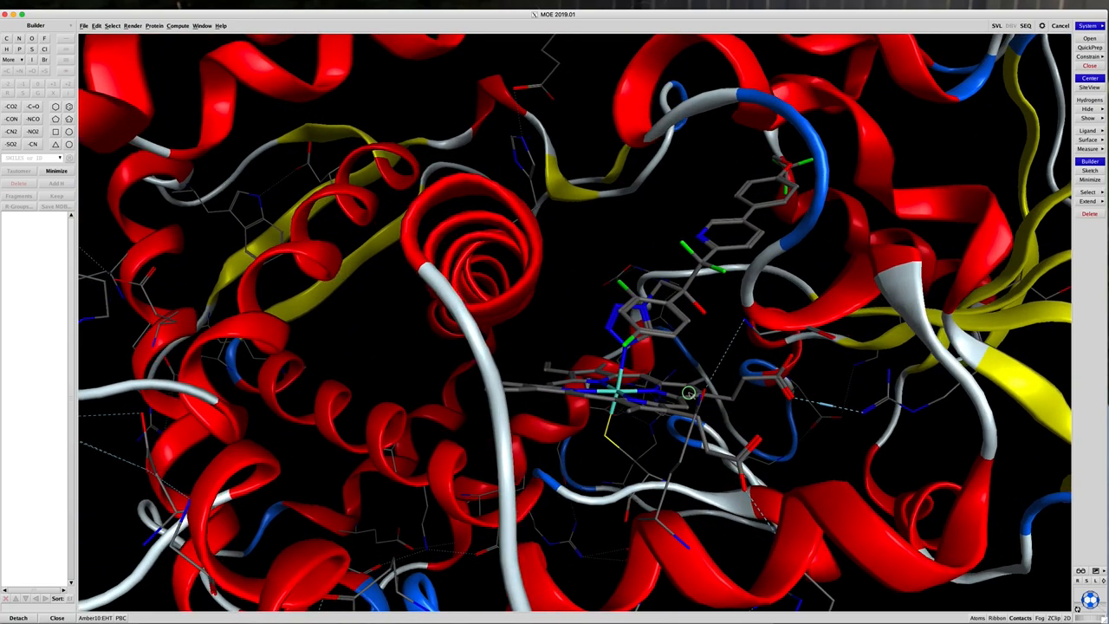
pyautogui.moveTo(690, 391); pyautogui.dragTo(599, 366)
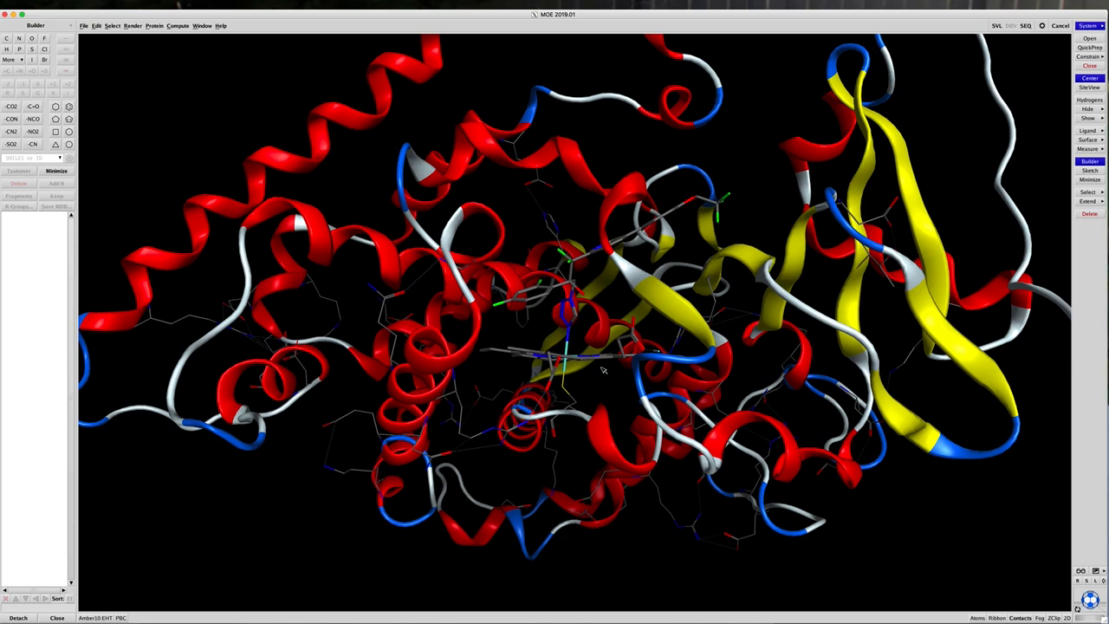
pyautogui.moveTo(614, 366)
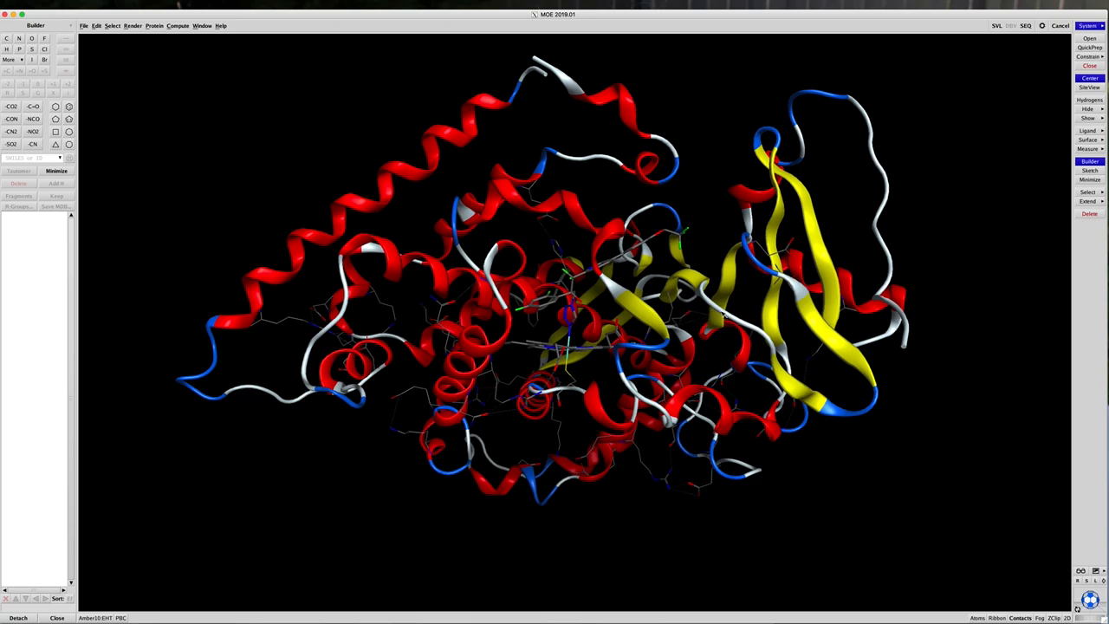
pyautogui.moveTo(890, 213)
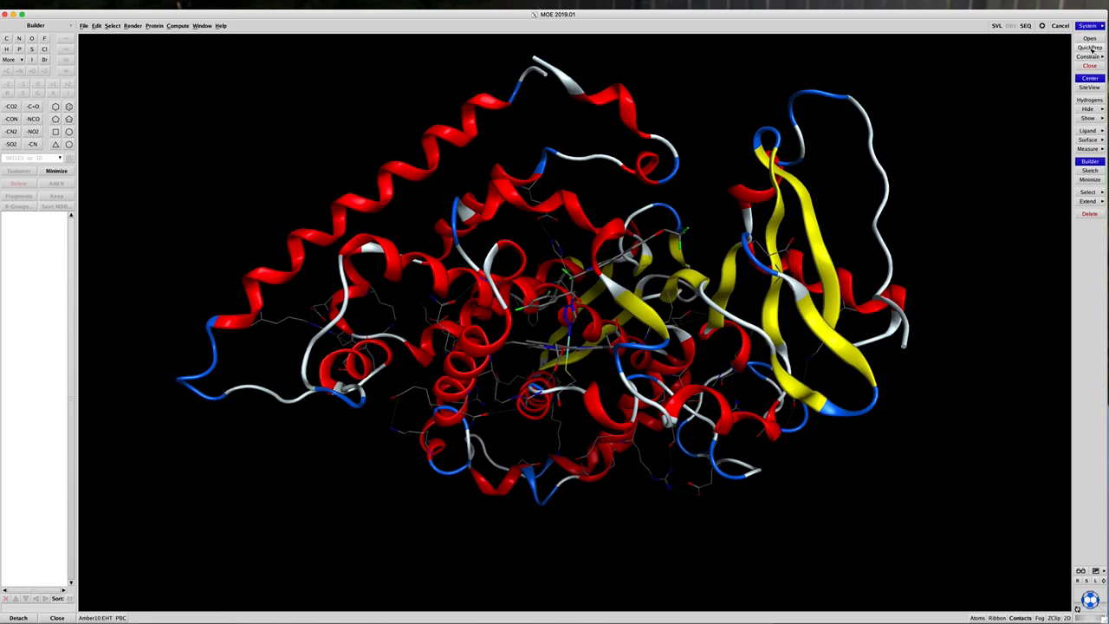
pyautogui.moveTo(1089, 50)
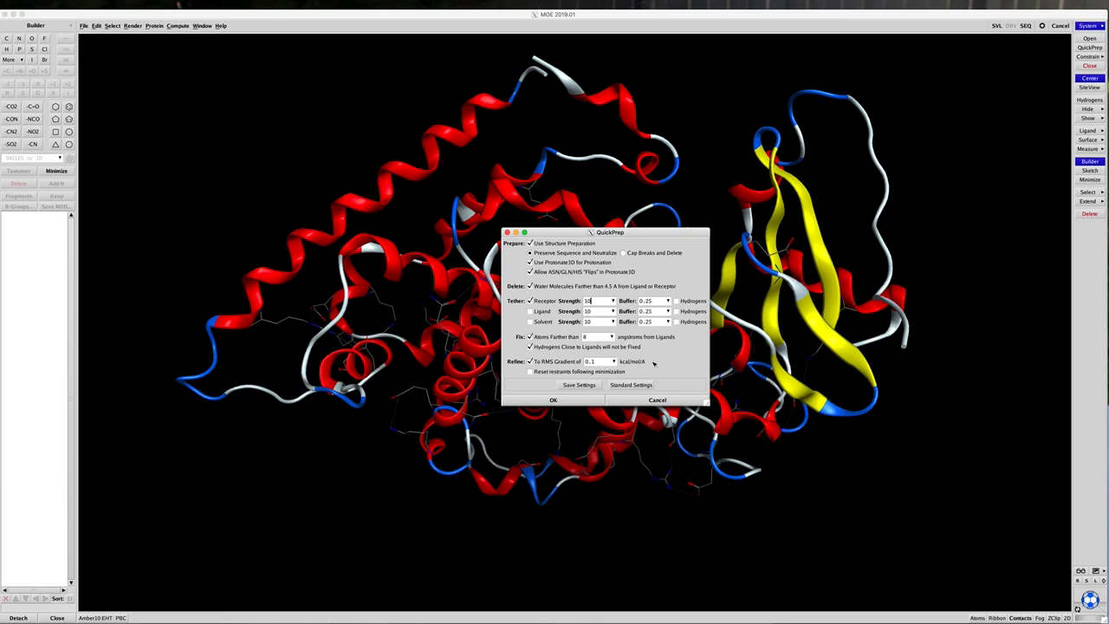
pyautogui.moveTo(637, 395)
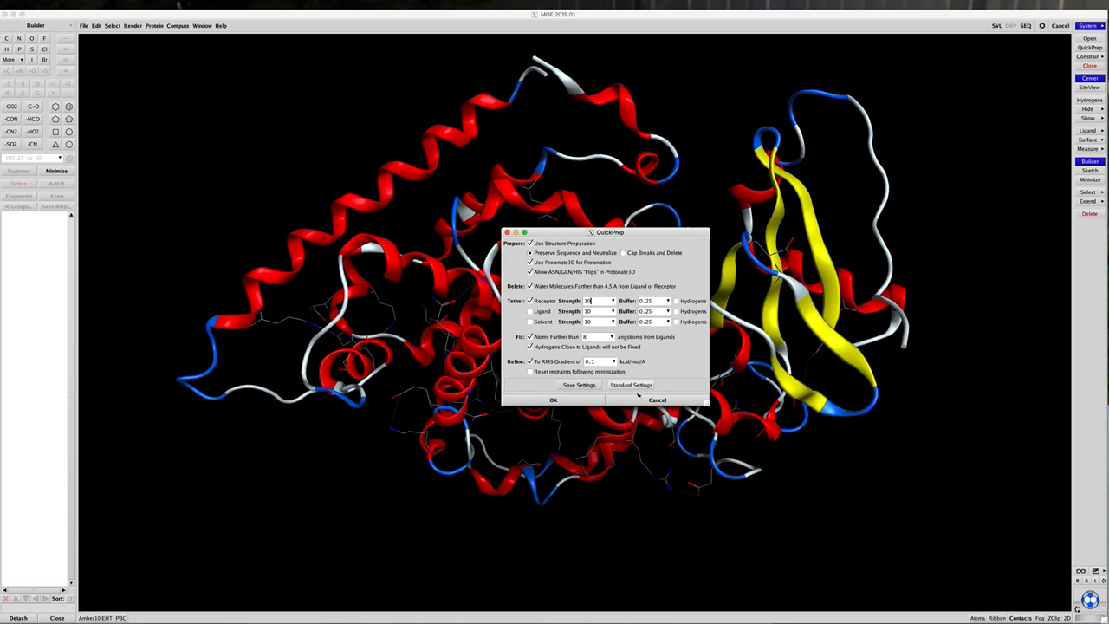
# Launch QuickPrep on the protein–ligand complex with the default settings
pyautogui.click(553, 398)
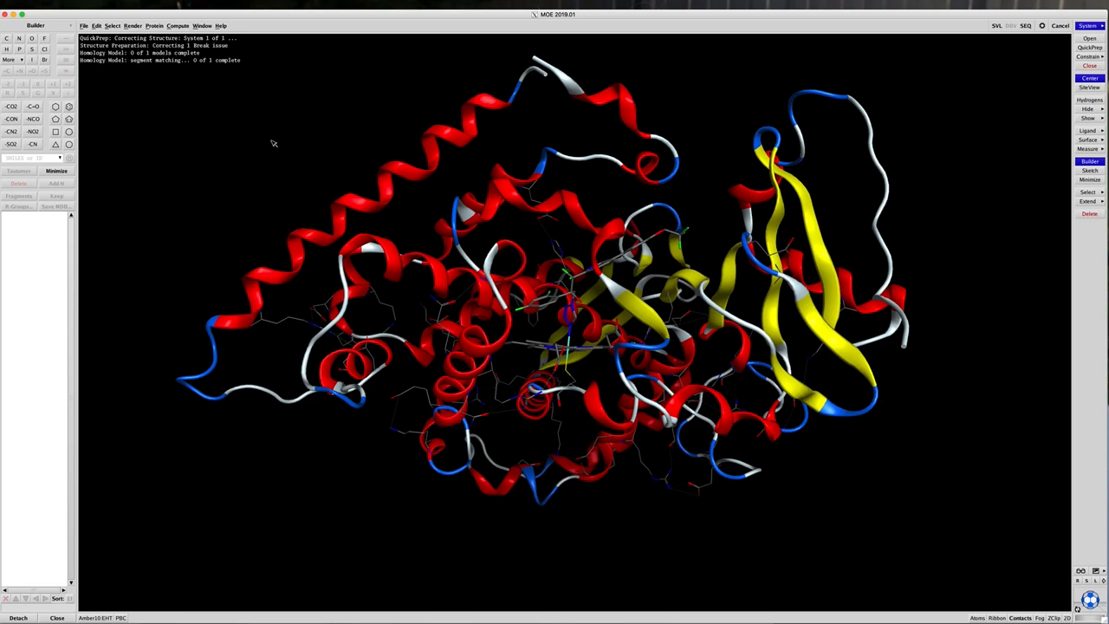
pyautogui.moveTo(166, 42)
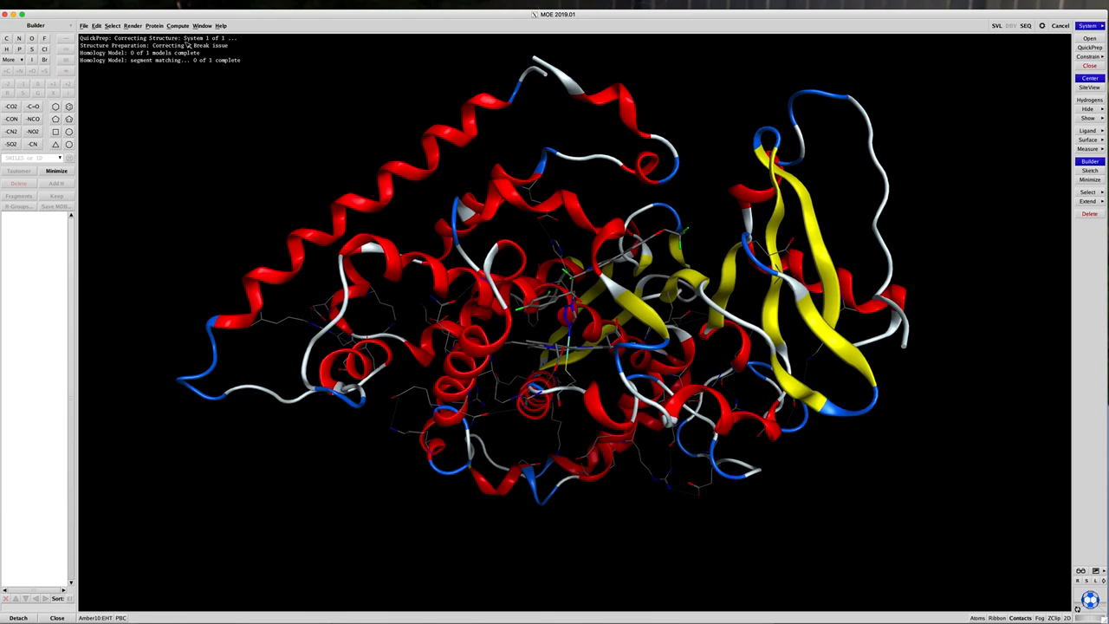
pyautogui.moveTo(159, 81)
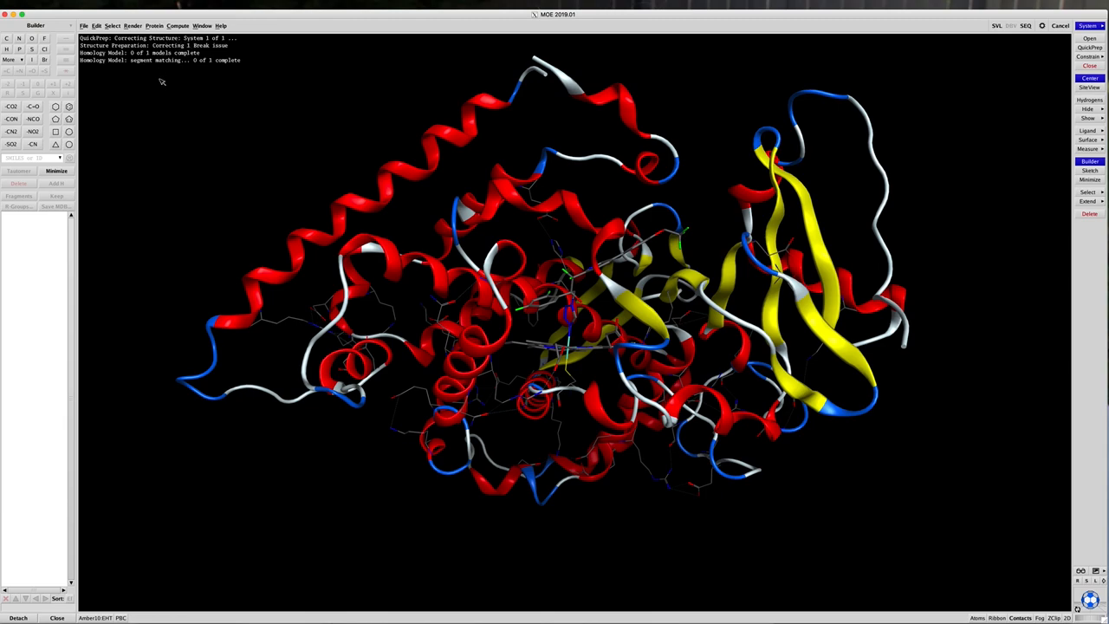
pyautogui.moveTo(201, 76)
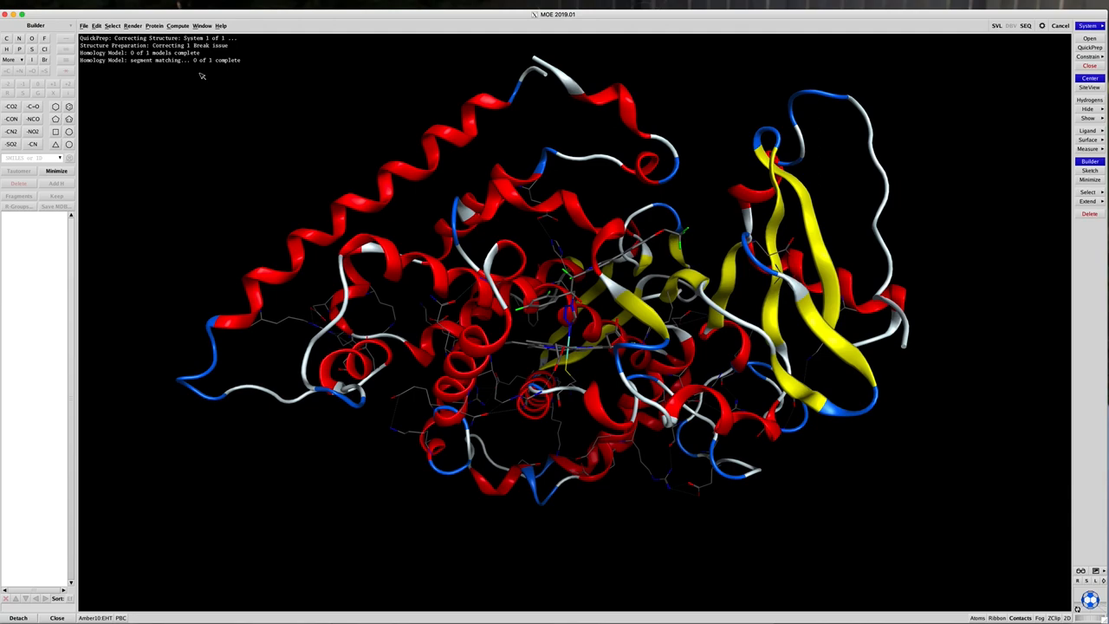
pyautogui.moveTo(260, 104)
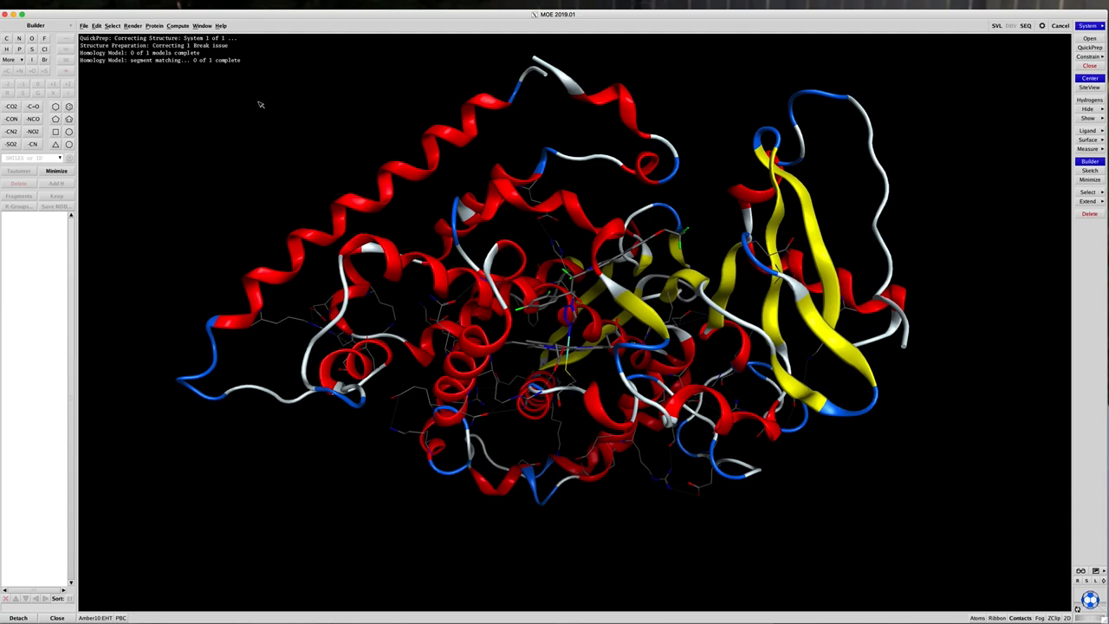
pyautogui.moveTo(847, 177)
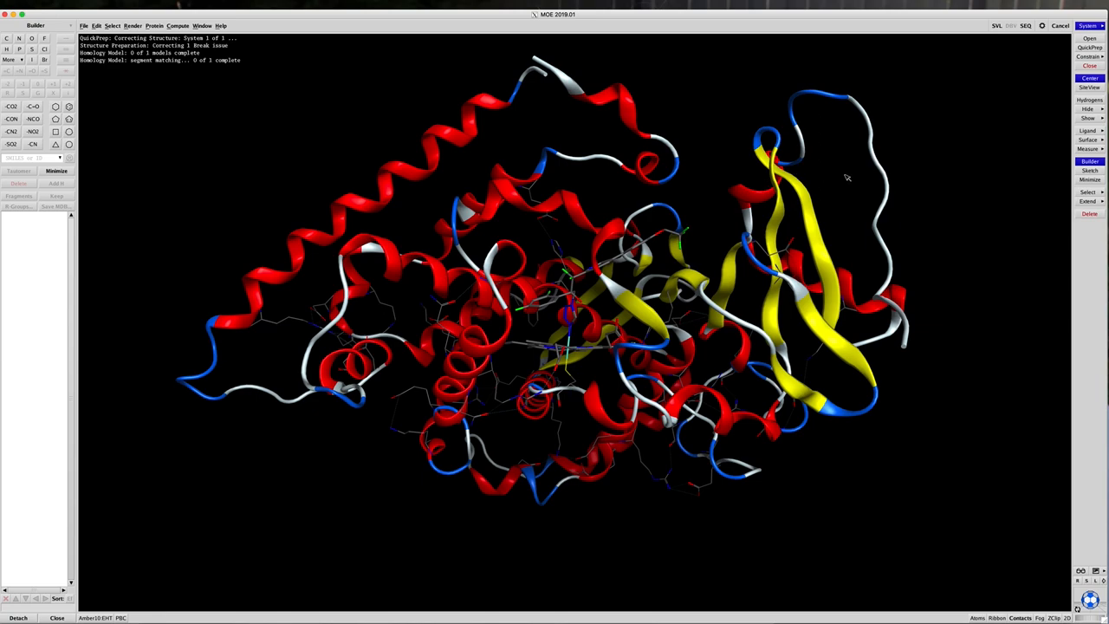
pyautogui.moveTo(948, 185)
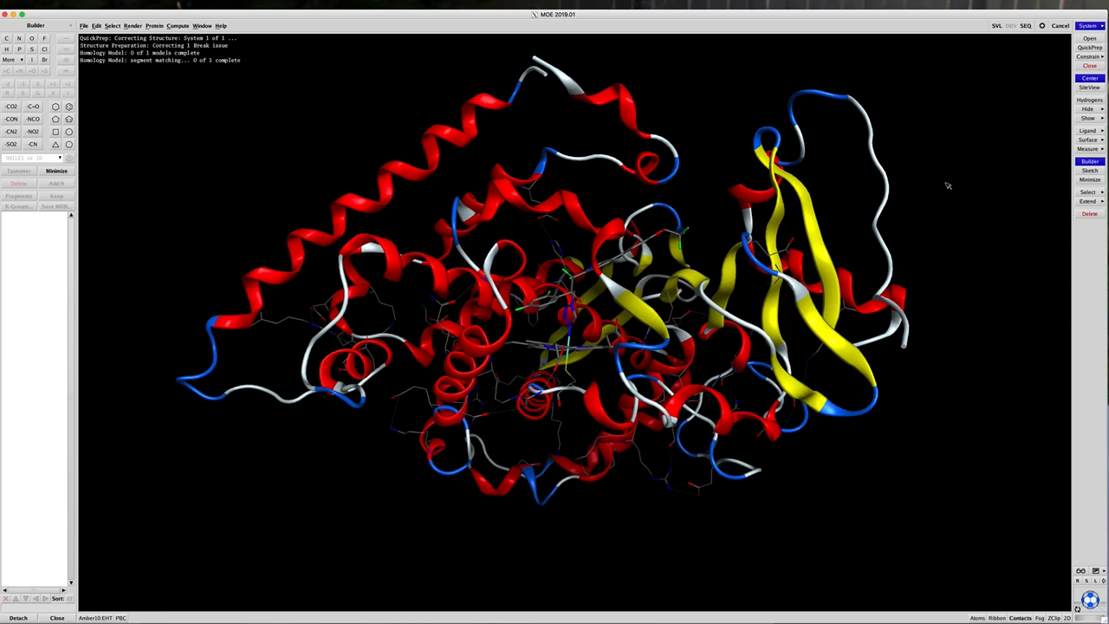
pyautogui.moveTo(1001, 26)
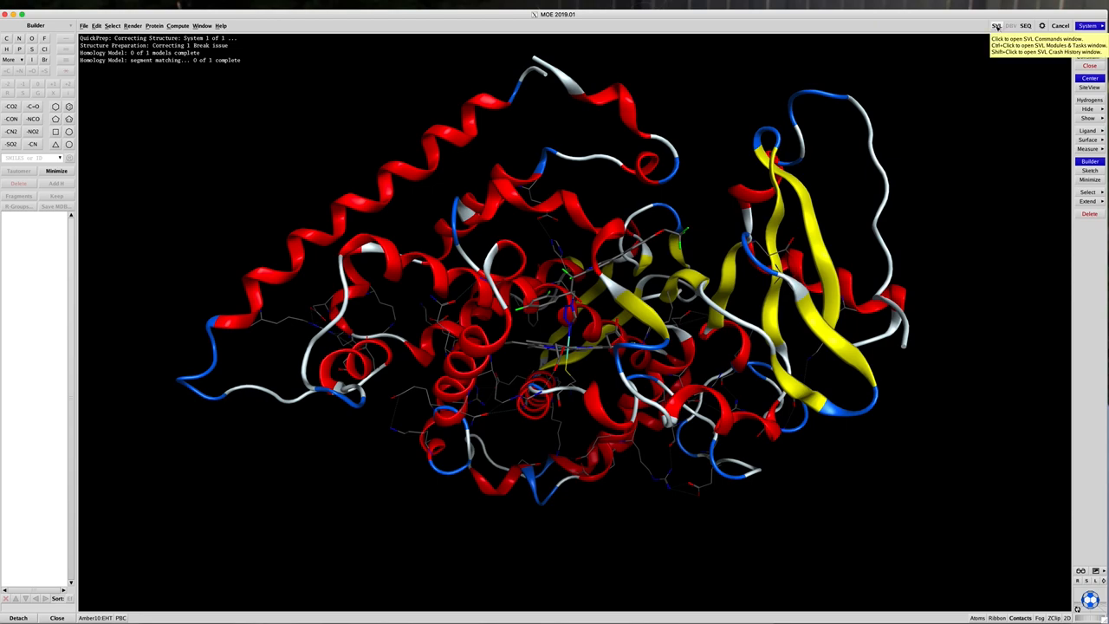
# Show the SVL command window beside the protein while Protonate3D and optimization run
pyautogui.click(996, 26)
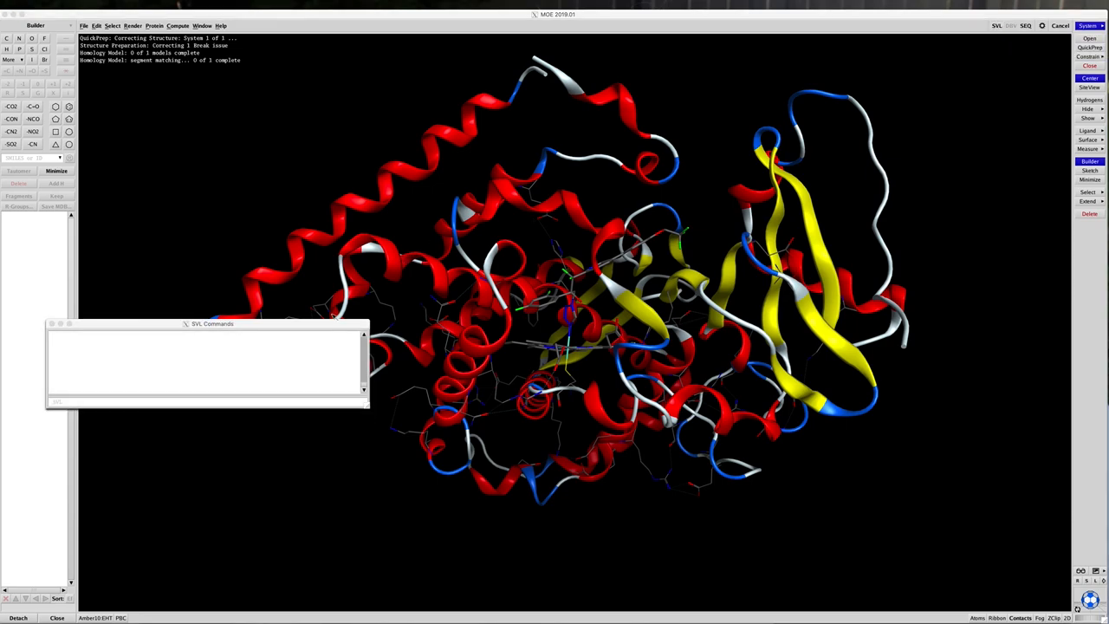
pyautogui.moveTo(211, 324); pyautogui.dragTo(175, 404)
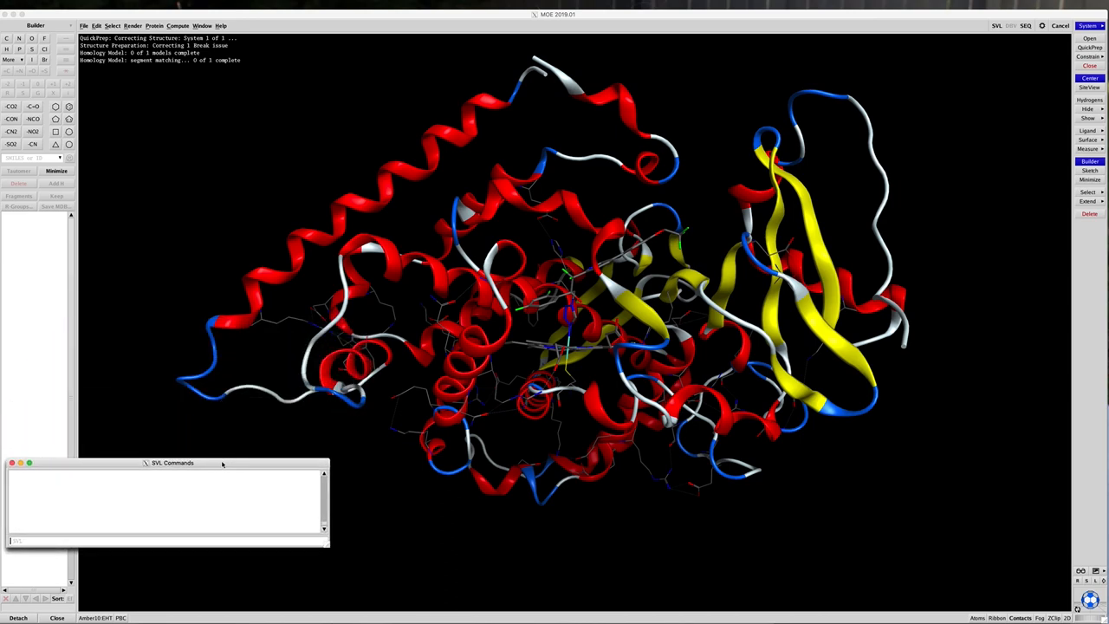
pyautogui.moveTo(257, 475)
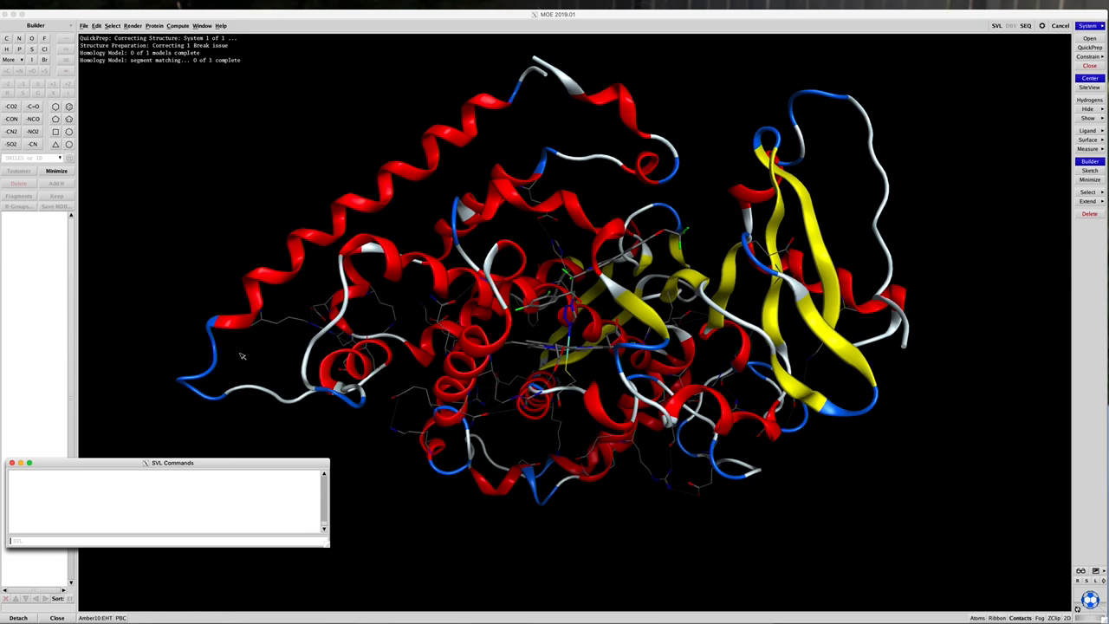
pyautogui.moveTo(946, 87)
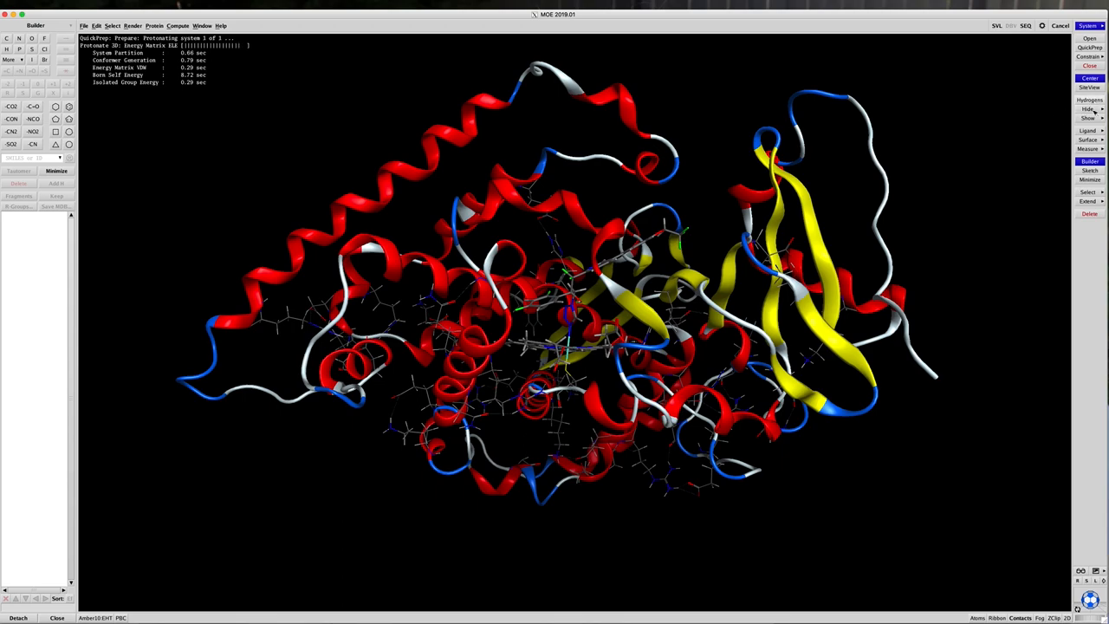
pyautogui.click(1088, 107)
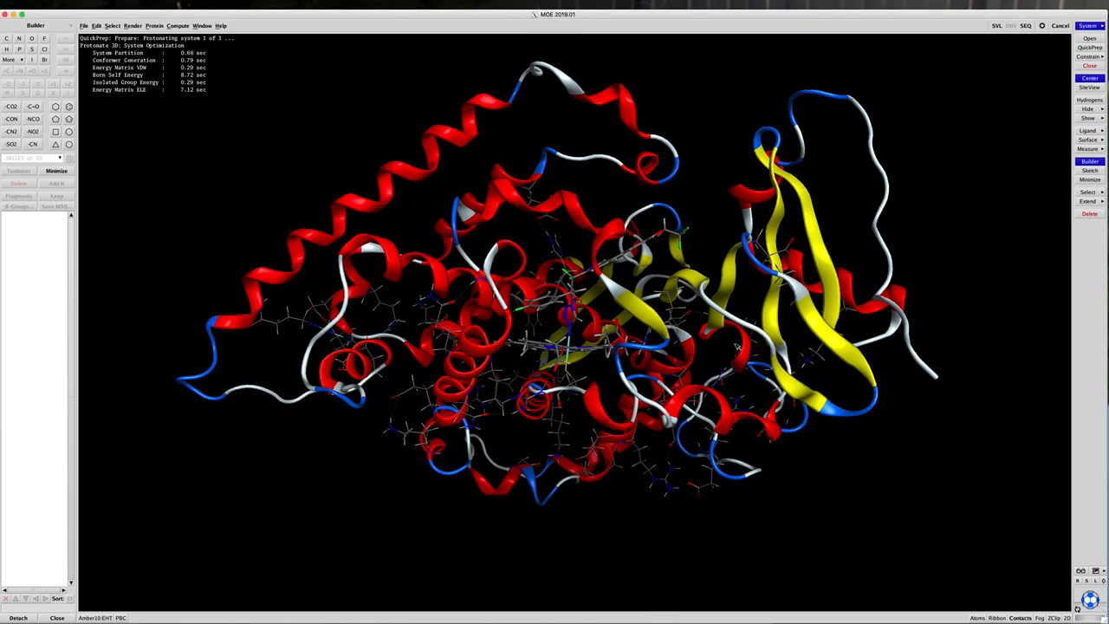
pyautogui.moveTo(587, 322)
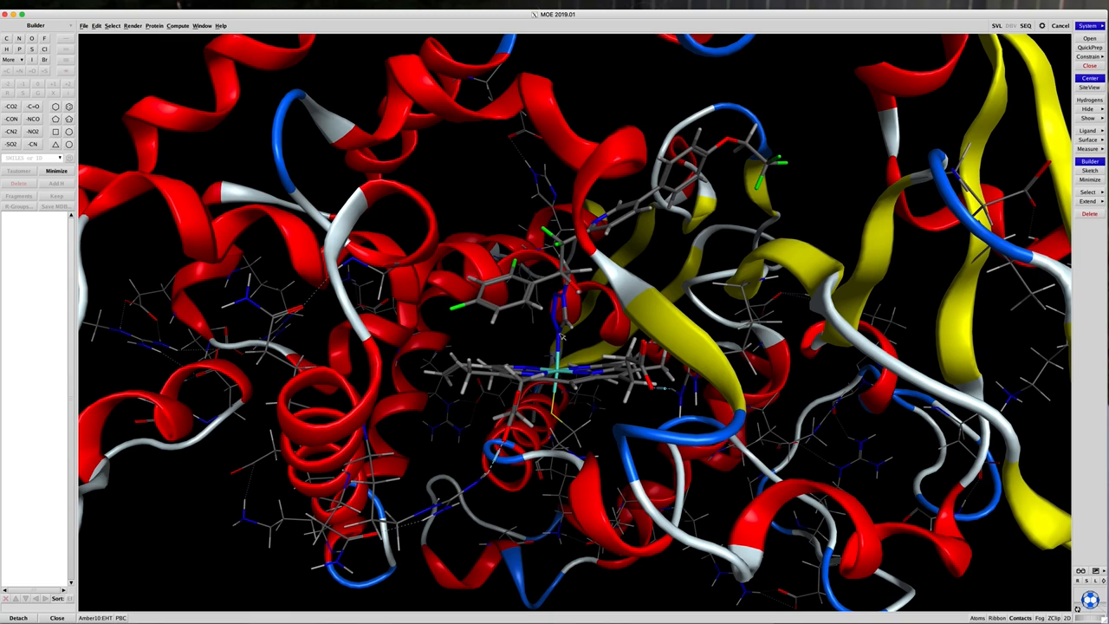
pyautogui.moveTo(556, 416)
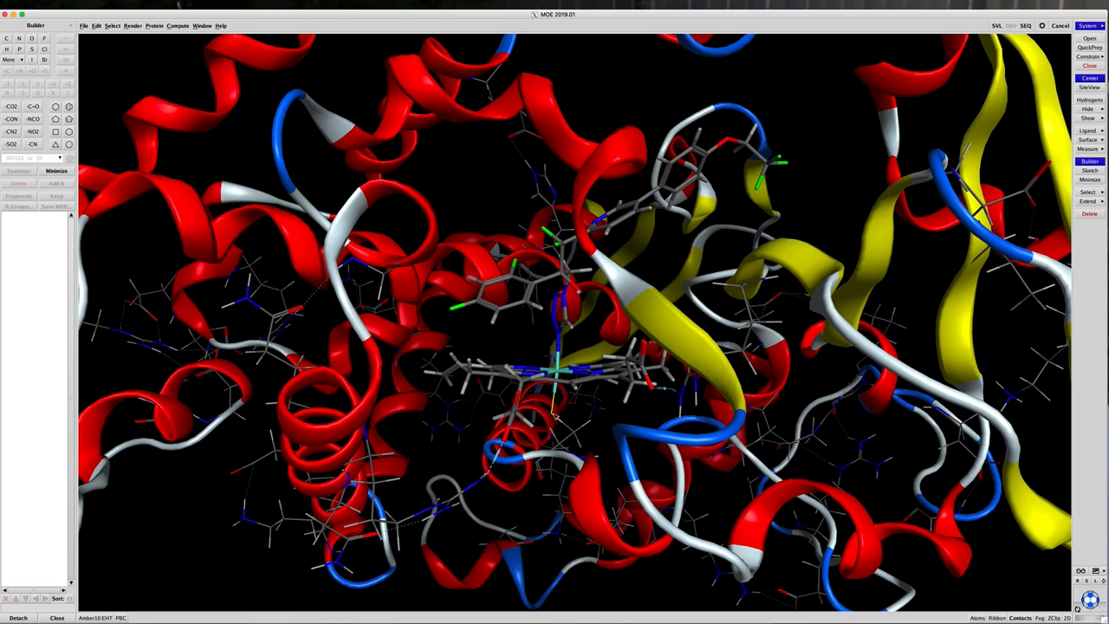
pyautogui.moveTo(558, 415)
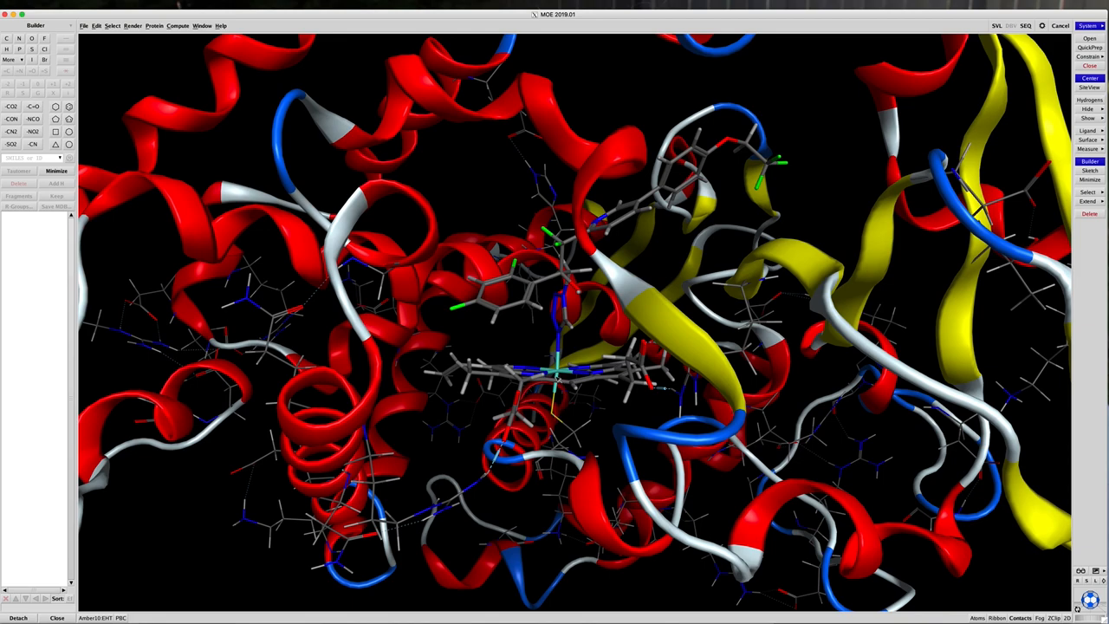
pyautogui.moveTo(563, 350)
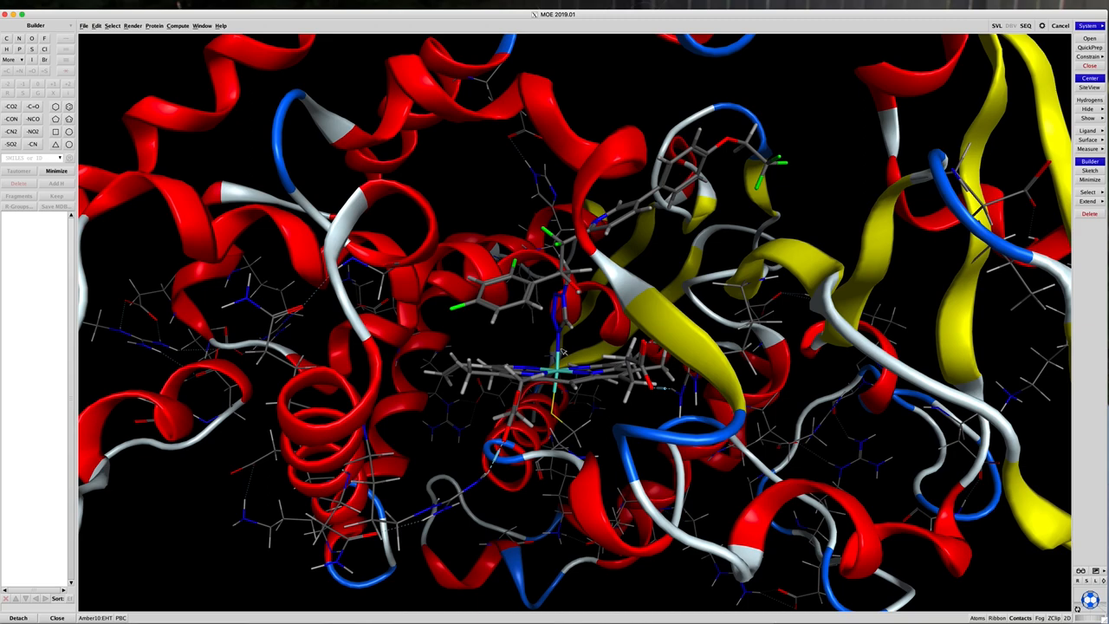
pyautogui.moveTo(557, 391)
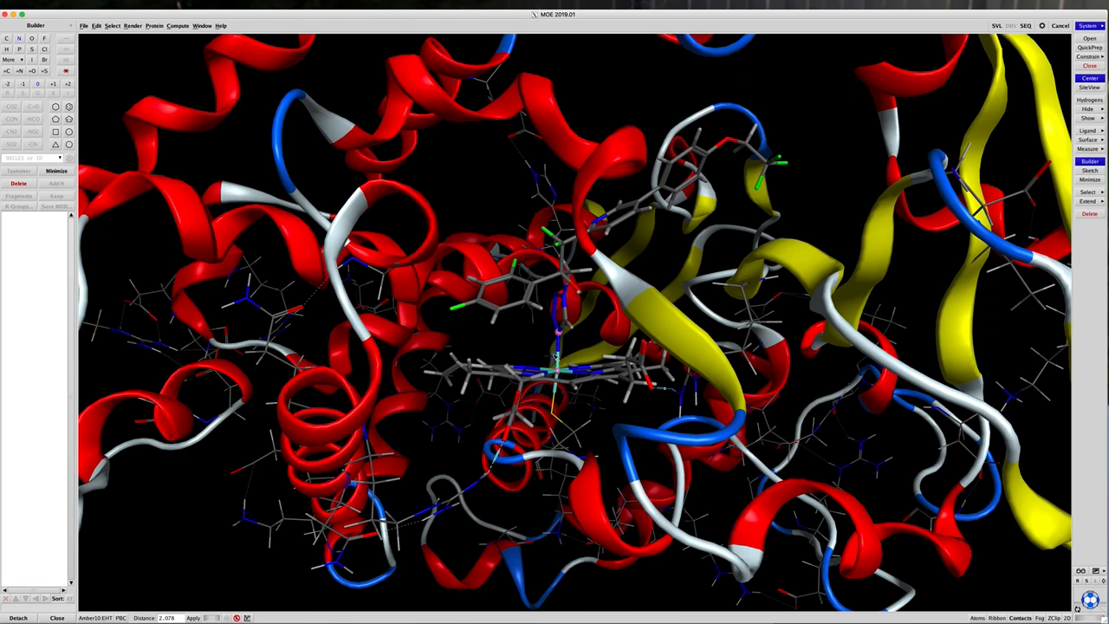
pyautogui.moveTo(95, 179)
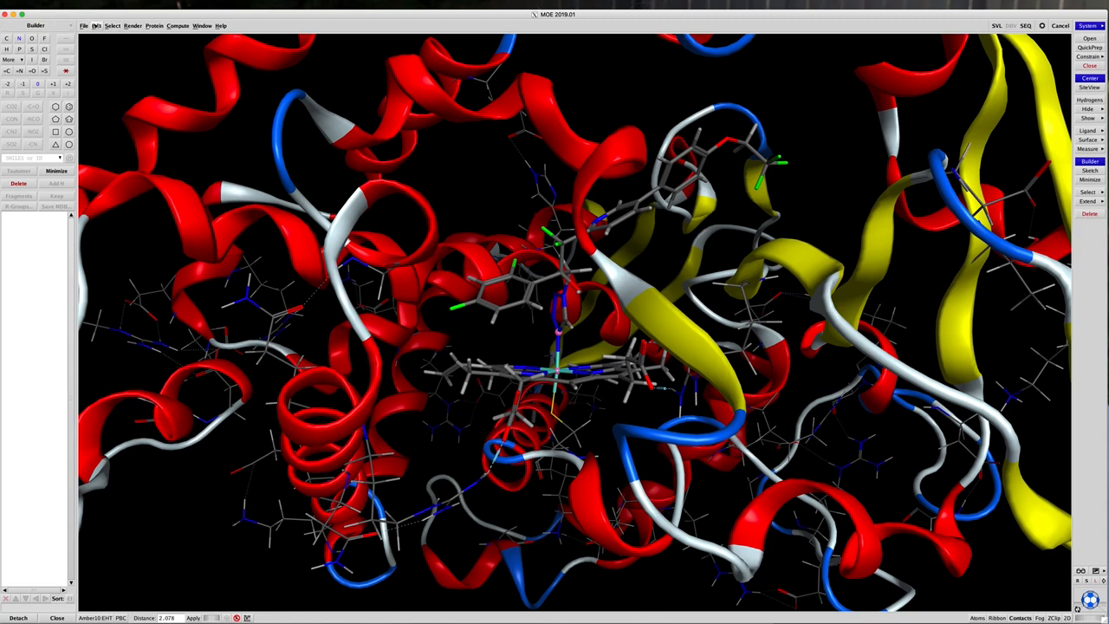
# Select the atom bonded to the heme iron, showing a ~2.47 Å distance to the ligand
pyautogui.click(97, 26)
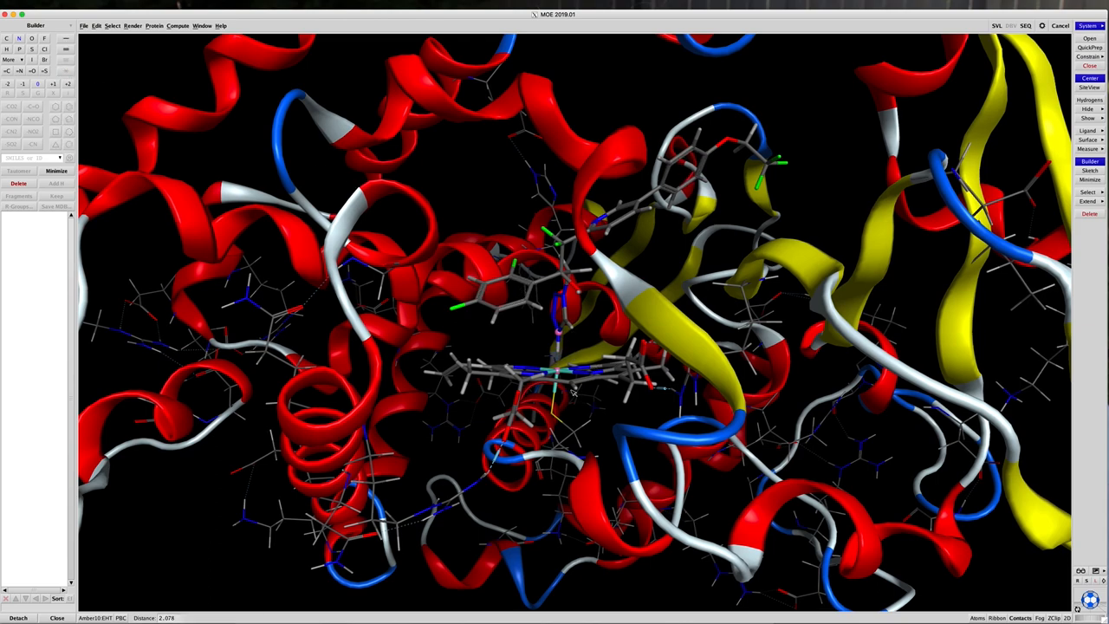
pyautogui.moveTo(574, 393)
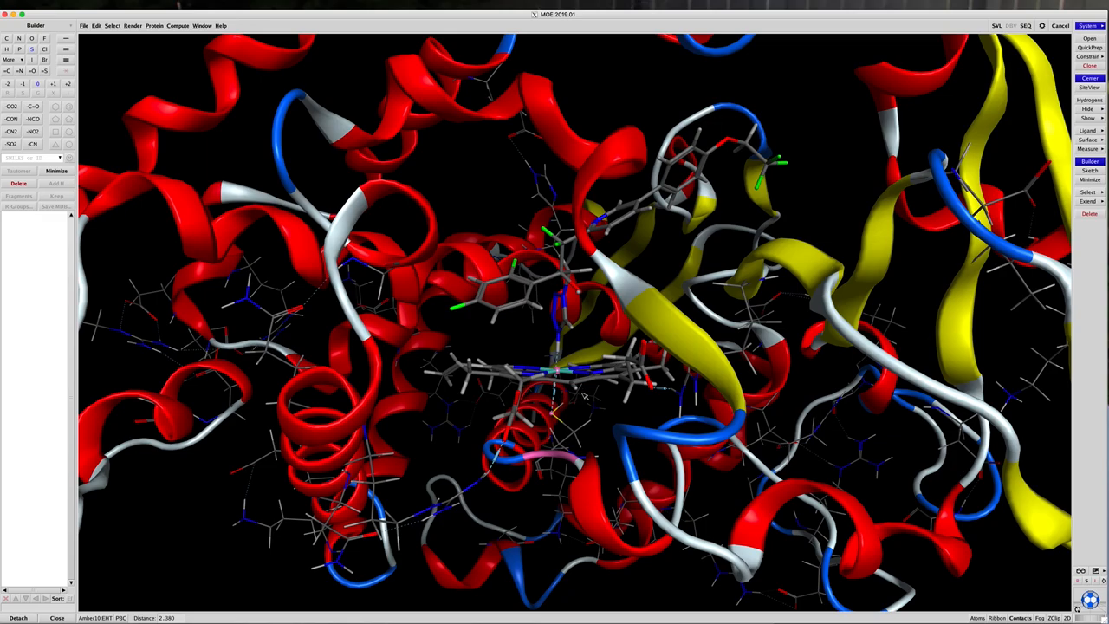
# Rotate the model to inspect the heme bond, then return to the frontal heme view
pyautogui.moveTo(586, 395); pyautogui.dragTo(585, 398)
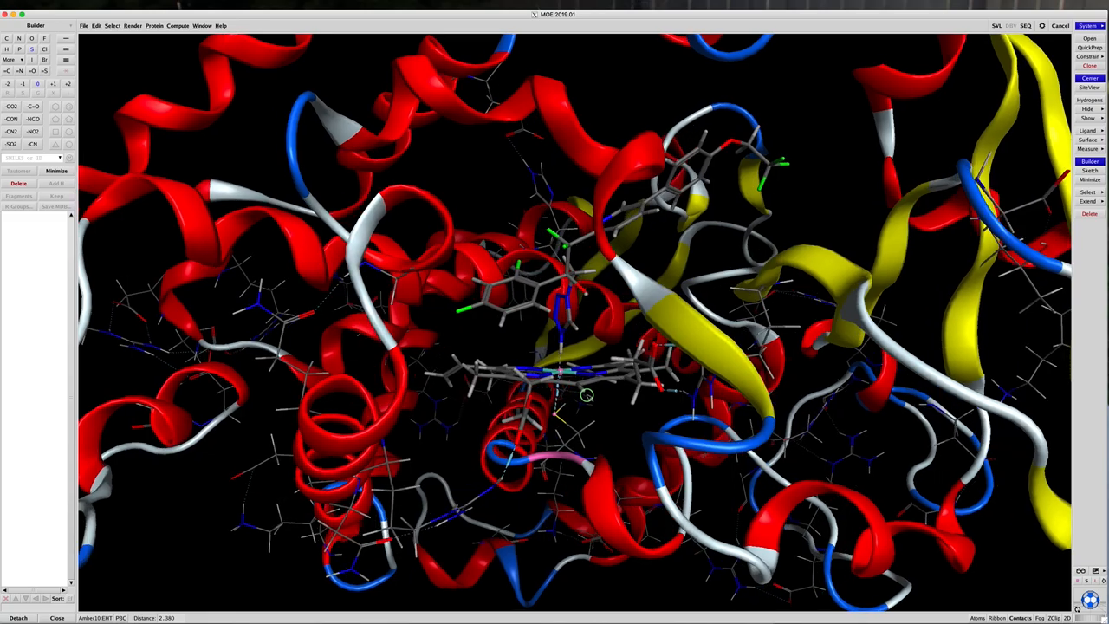
pyautogui.moveTo(588, 395); pyautogui.dragTo(608, 392)
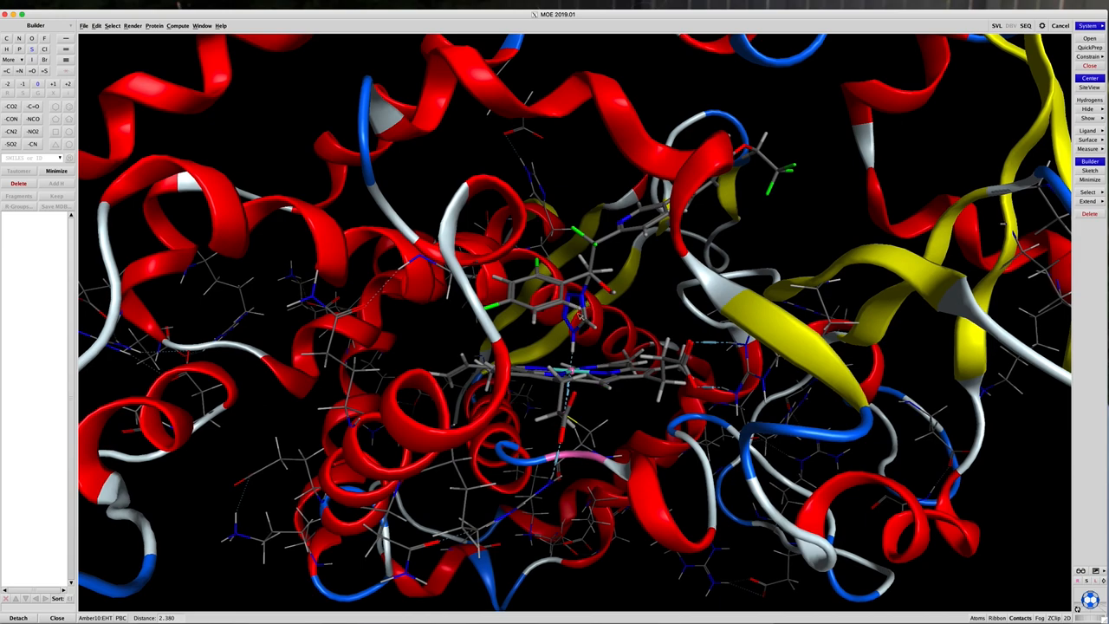
pyautogui.moveTo(582, 315)
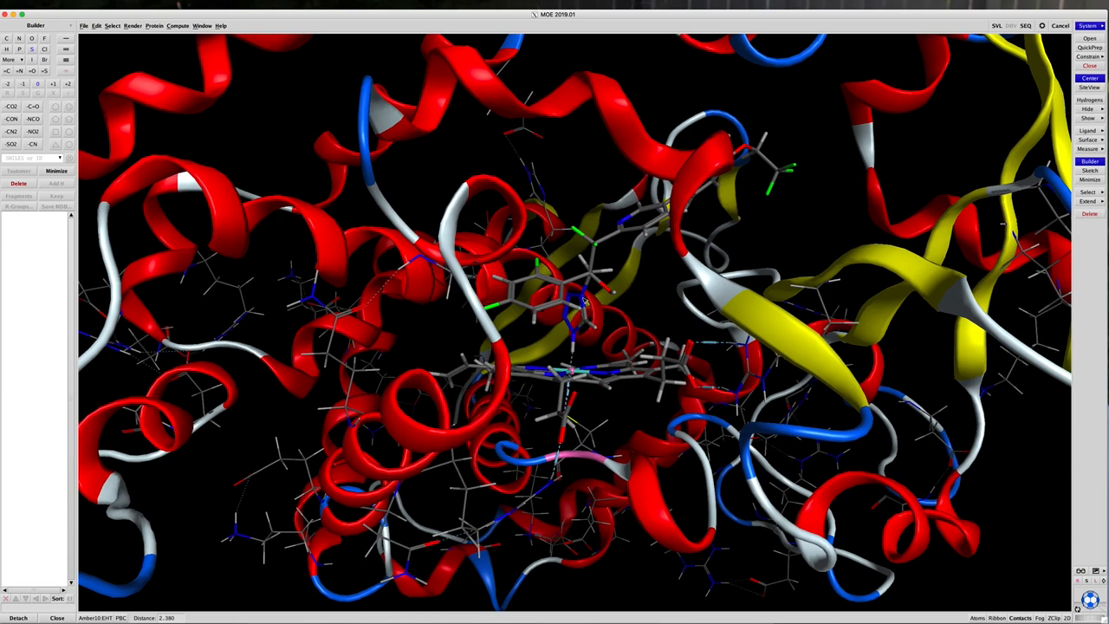
pyautogui.moveTo(582, 298)
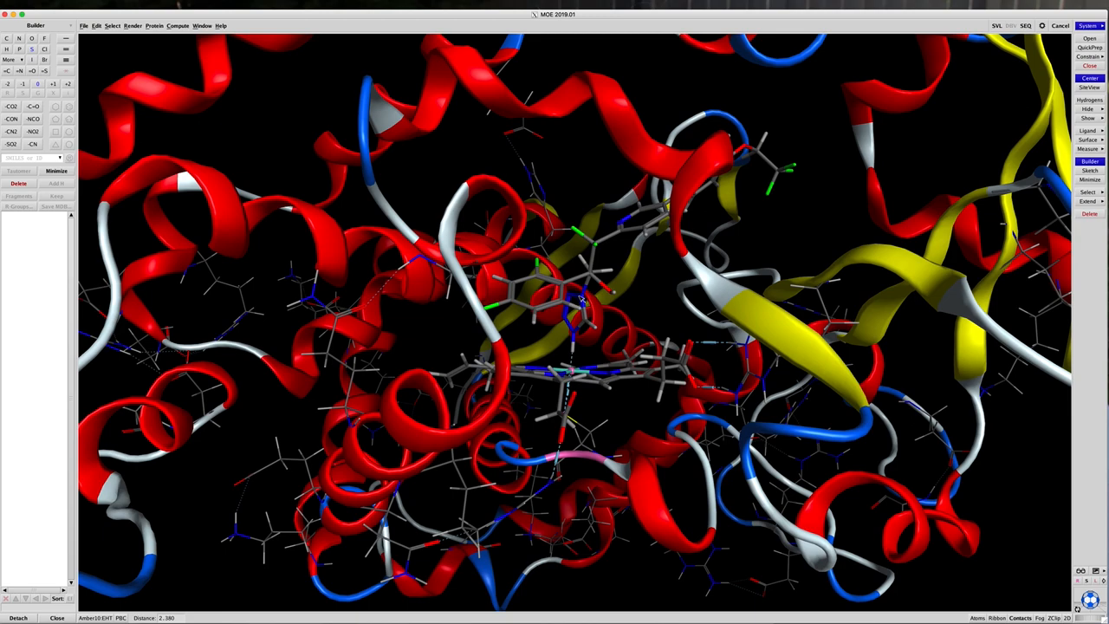
pyautogui.moveTo(587, 312)
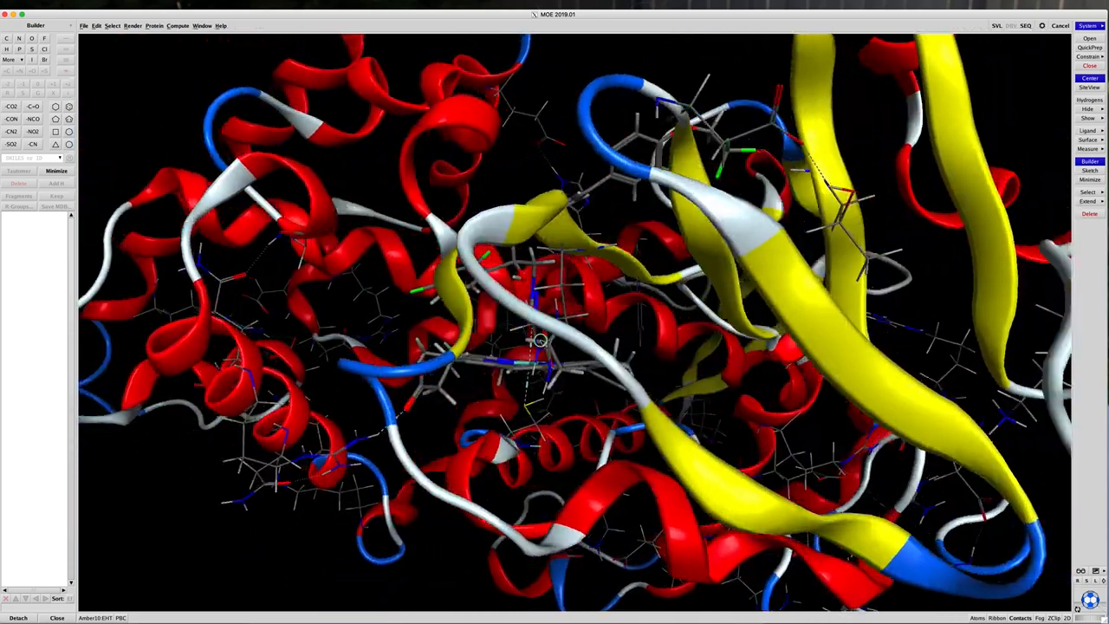
pyautogui.moveTo(537, 340); pyautogui.dragTo(587, 358)
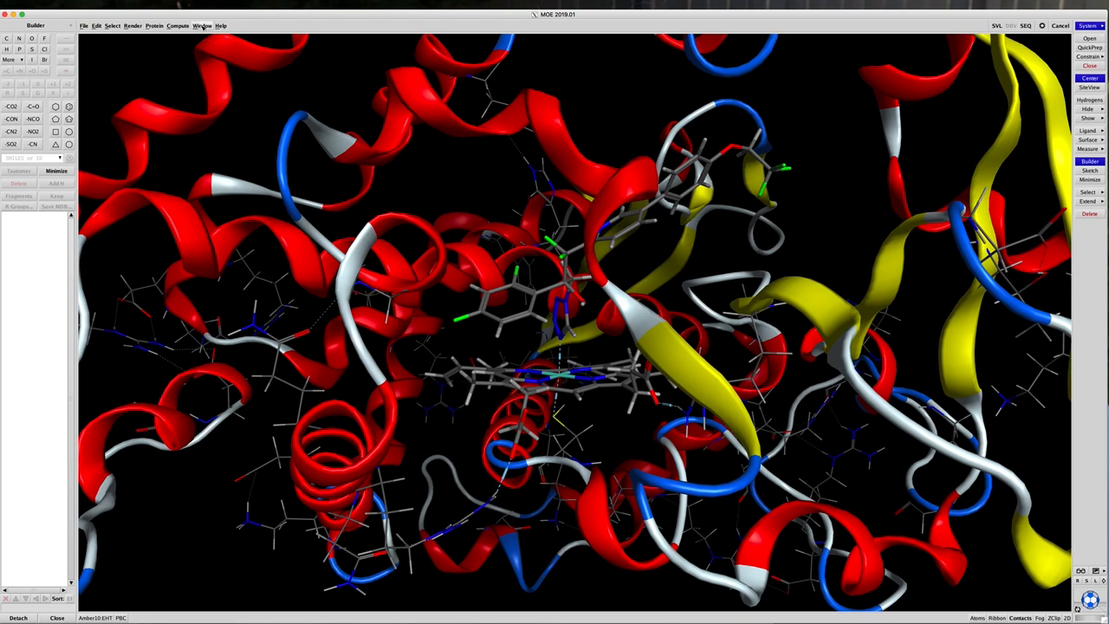
# Show the Atom Manager from the Window menu and select an atom to display its name, charge and element
pyautogui.click(201, 26)
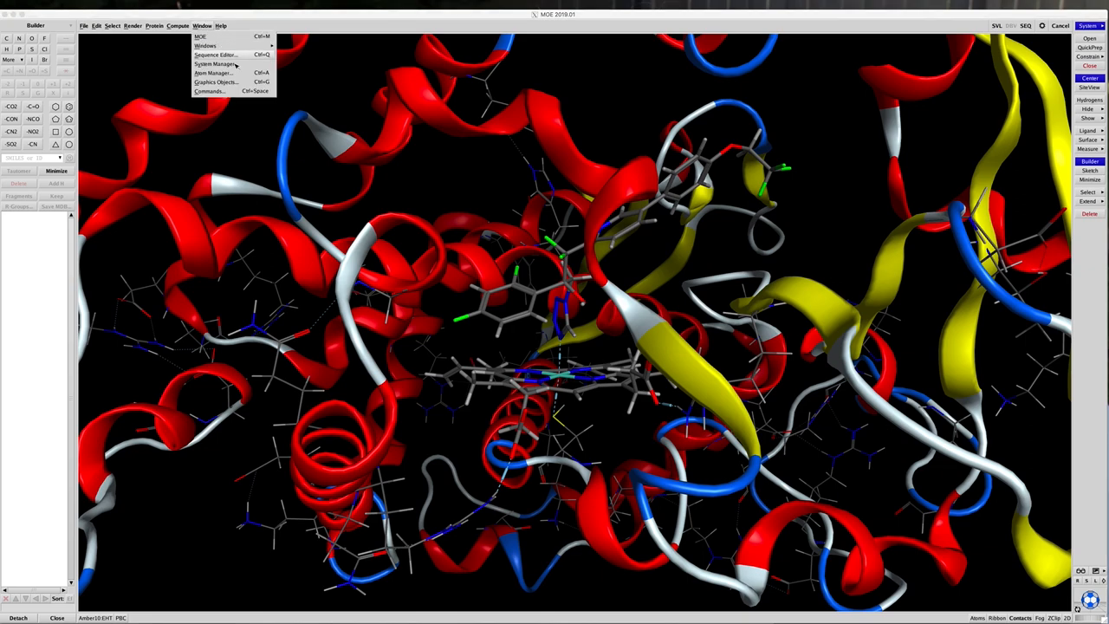
pyautogui.click(211, 73)
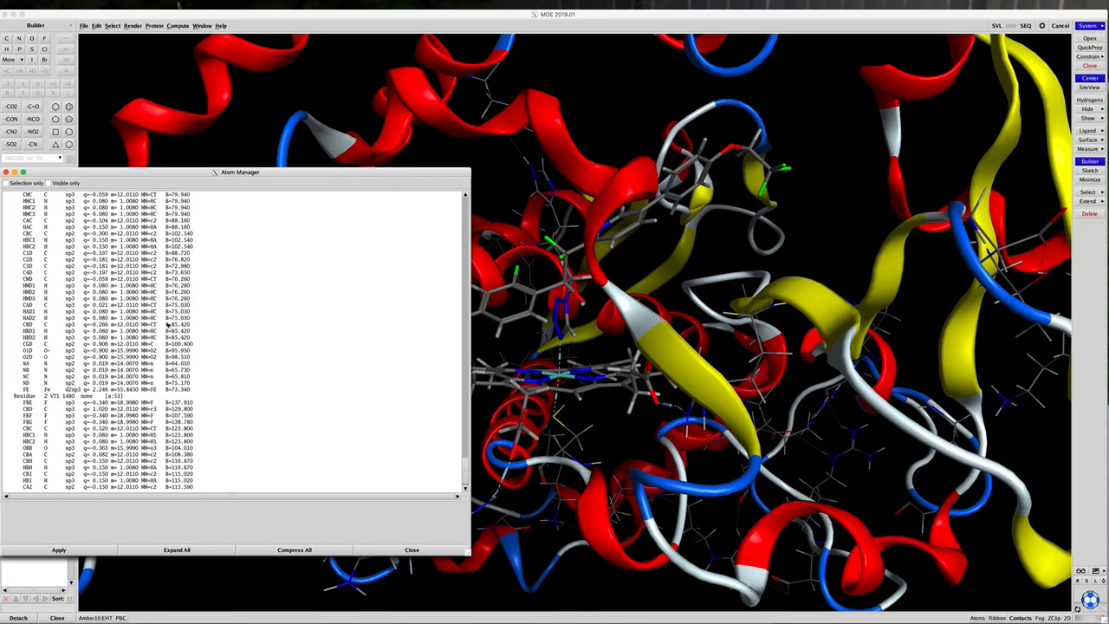
pyautogui.scroll(-3)
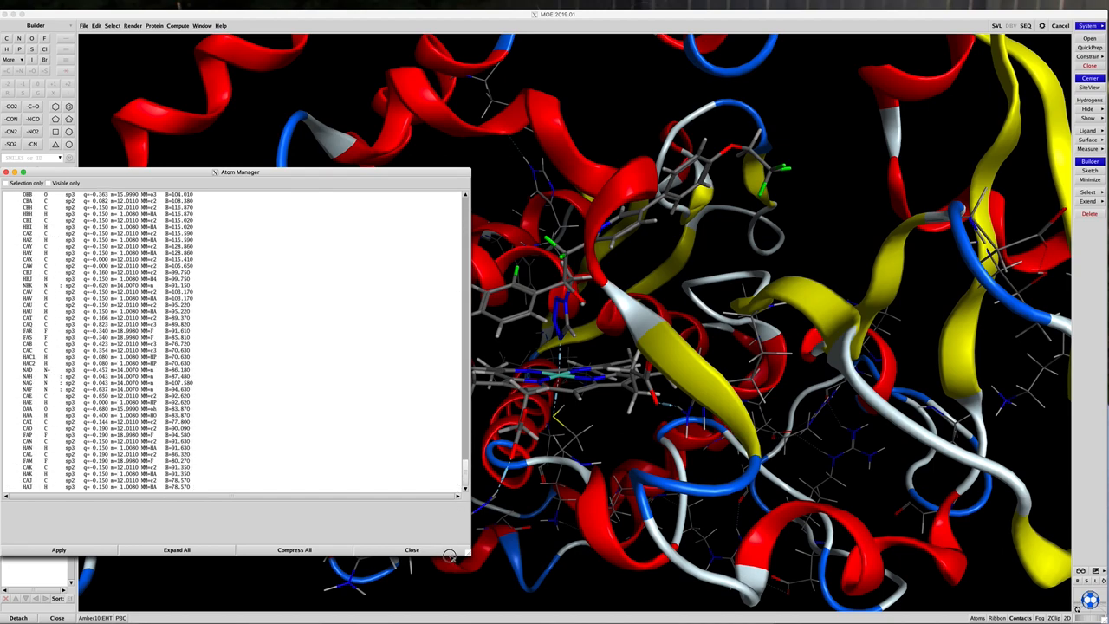
pyautogui.moveTo(390, 385)
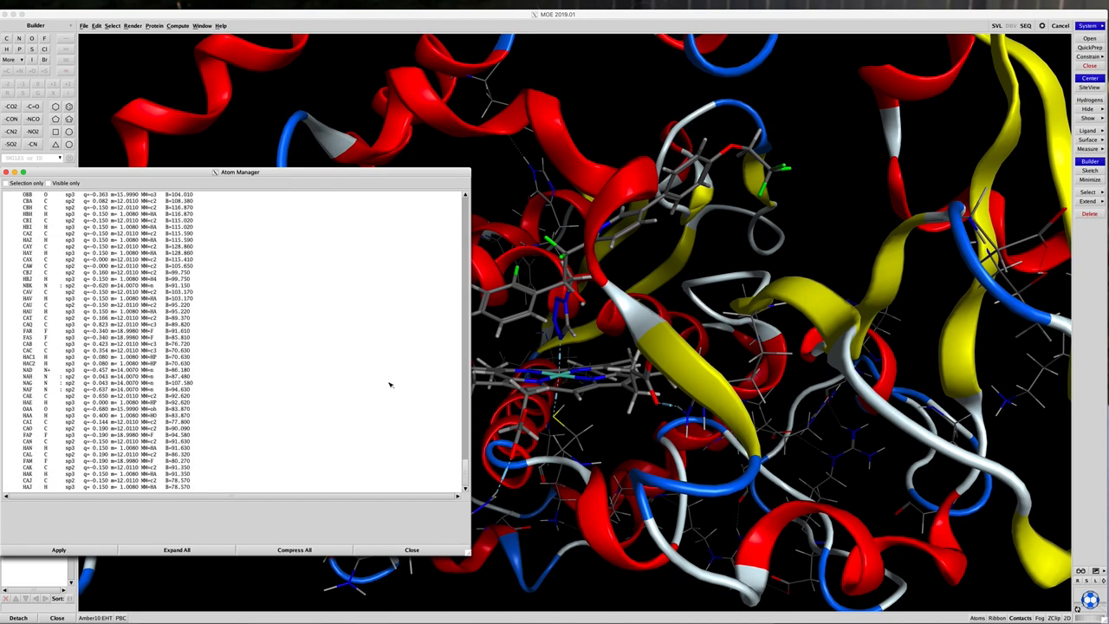
pyautogui.moveTo(218, 464)
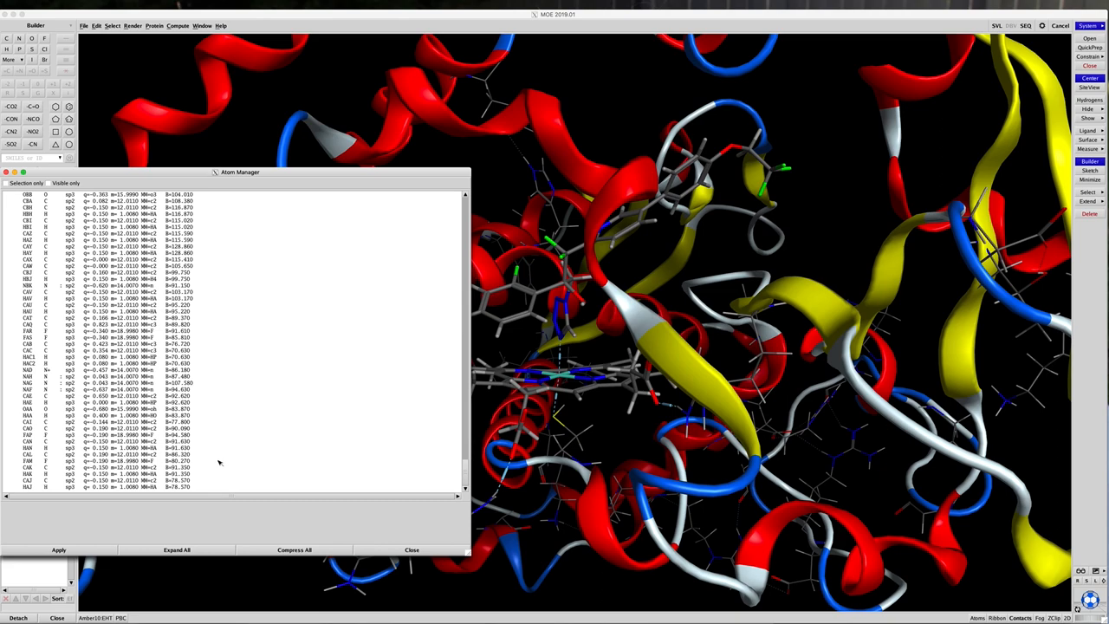
pyautogui.moveTo(223, 461)
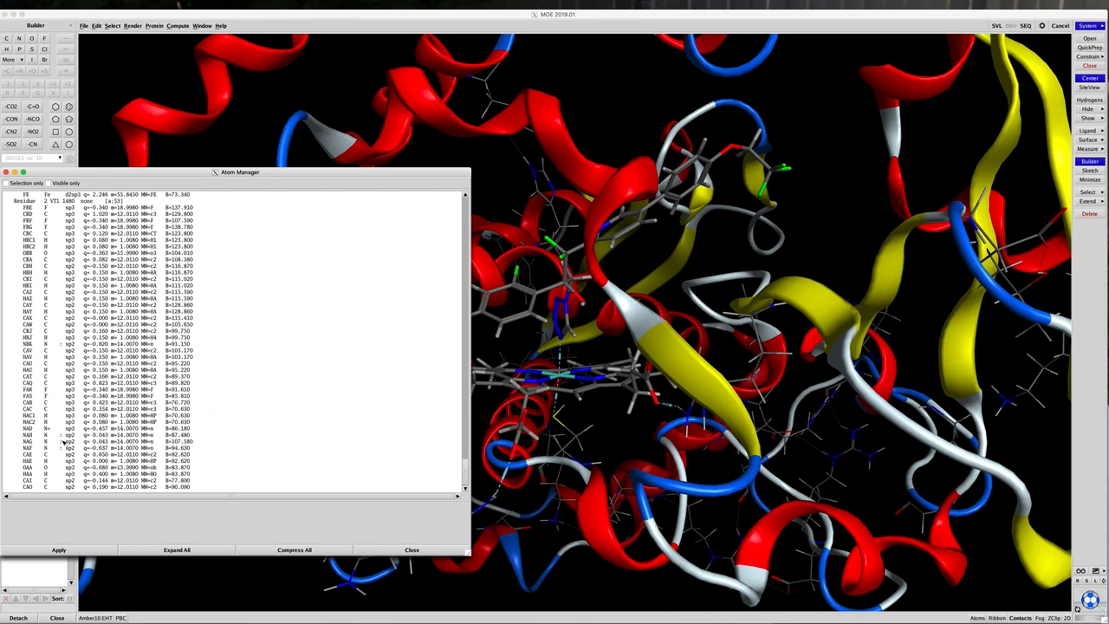
pyautogui.click(61, 428)
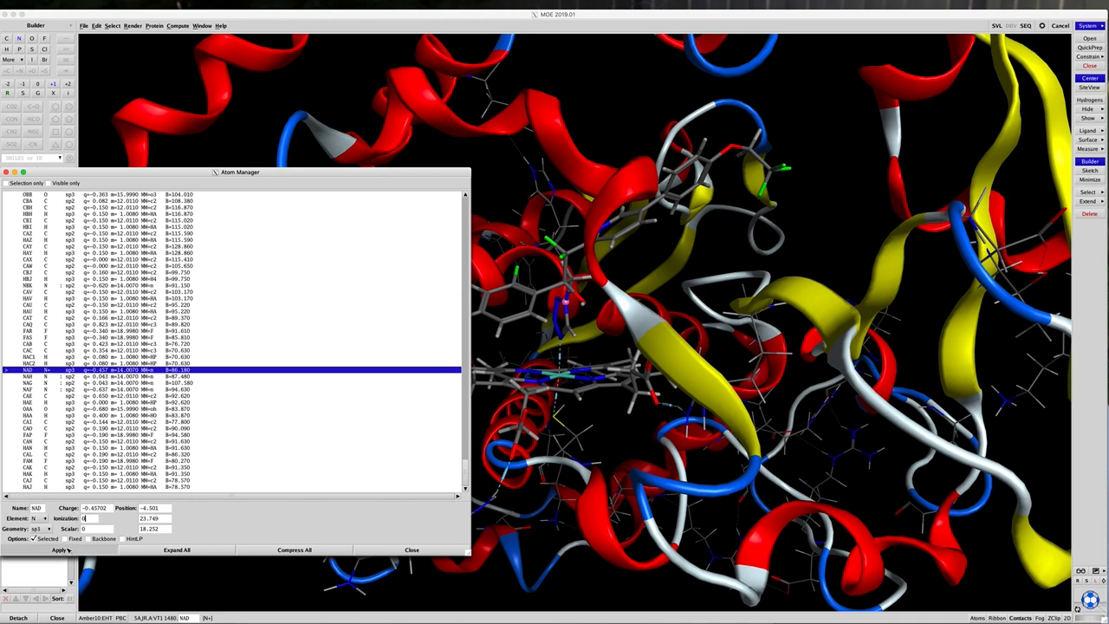
pyautogui.moveTo(198, 426)
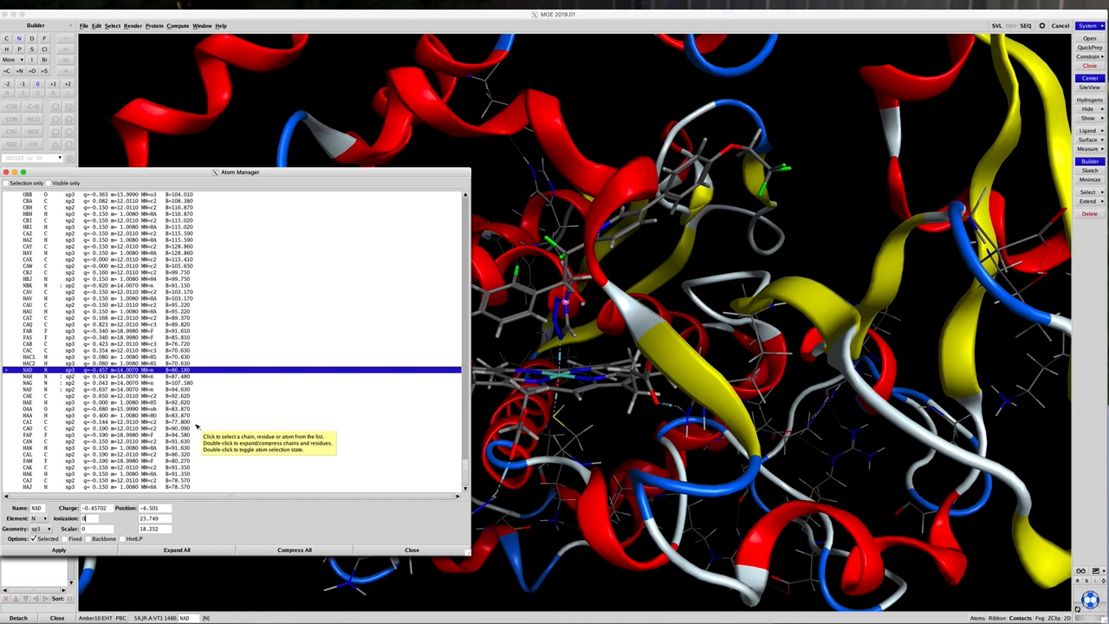
# Select an atom further down the list and apply its edited charge value
pyautogui.scroll(-3)
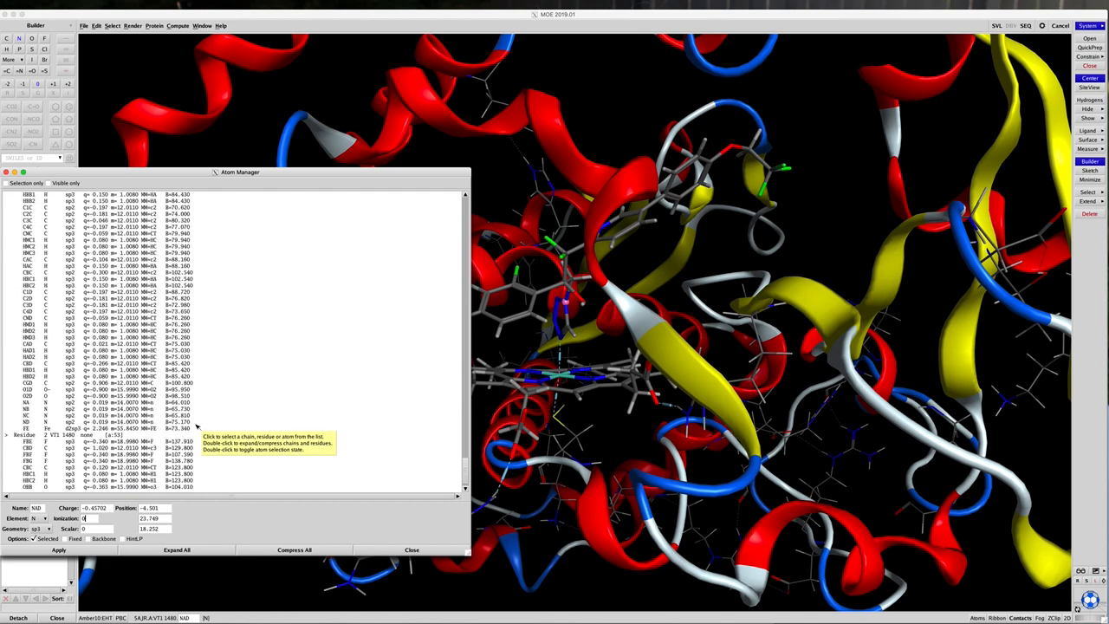
pyautogui.scroll(-3)
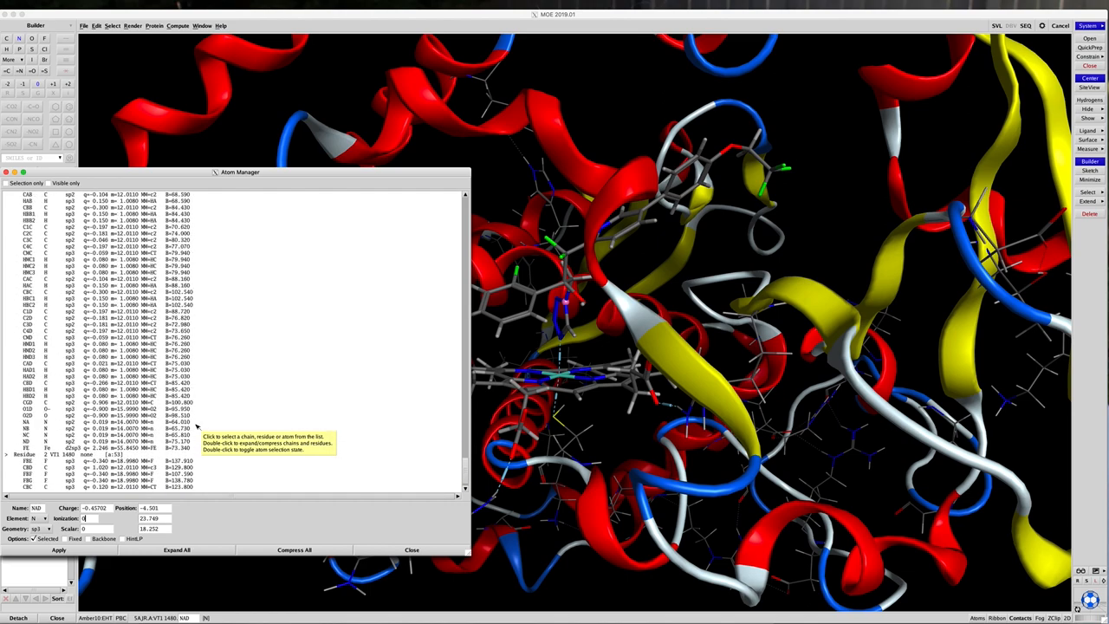
pyautogui.scroll(-3)
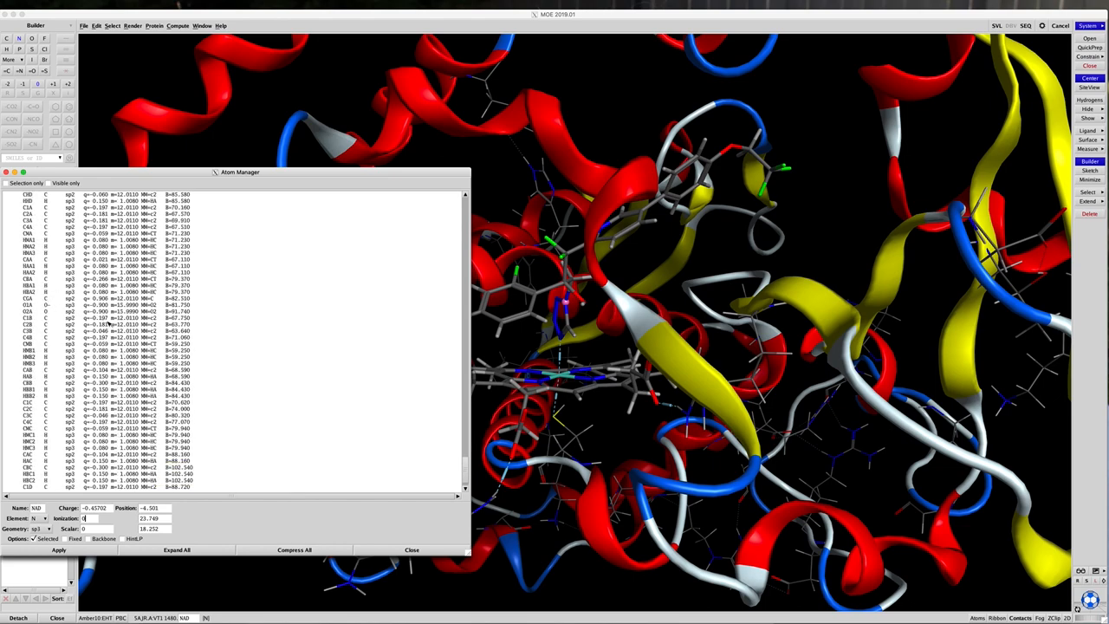
pyautogui.scroll(-3)
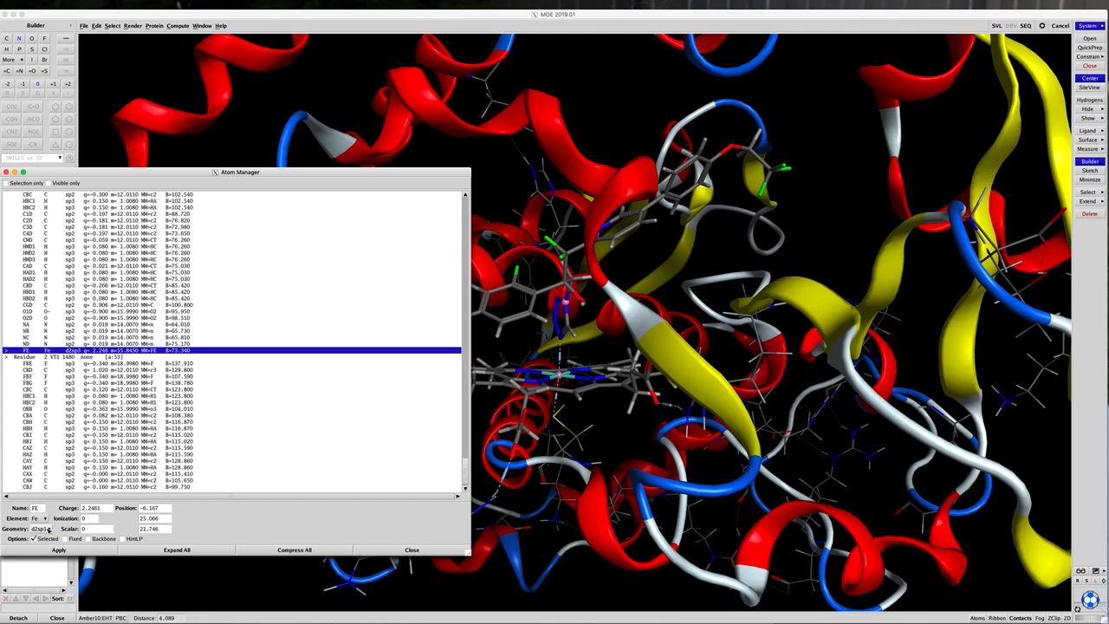
pyautogui.click(41, 528)
pyautogui.write('2')
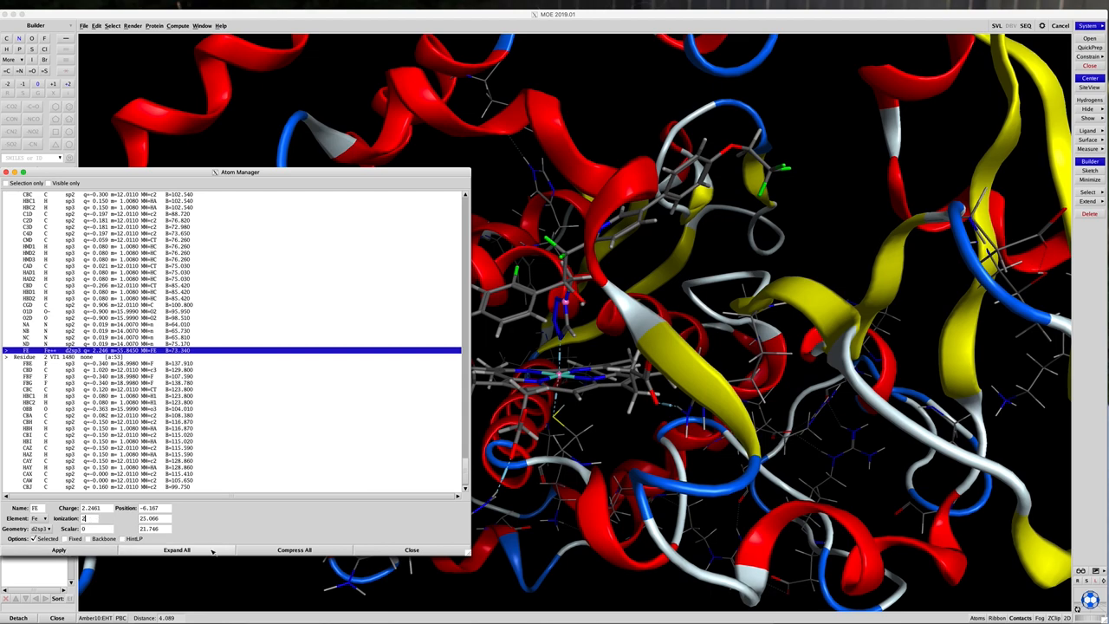
pyautogui.click(413, 549)
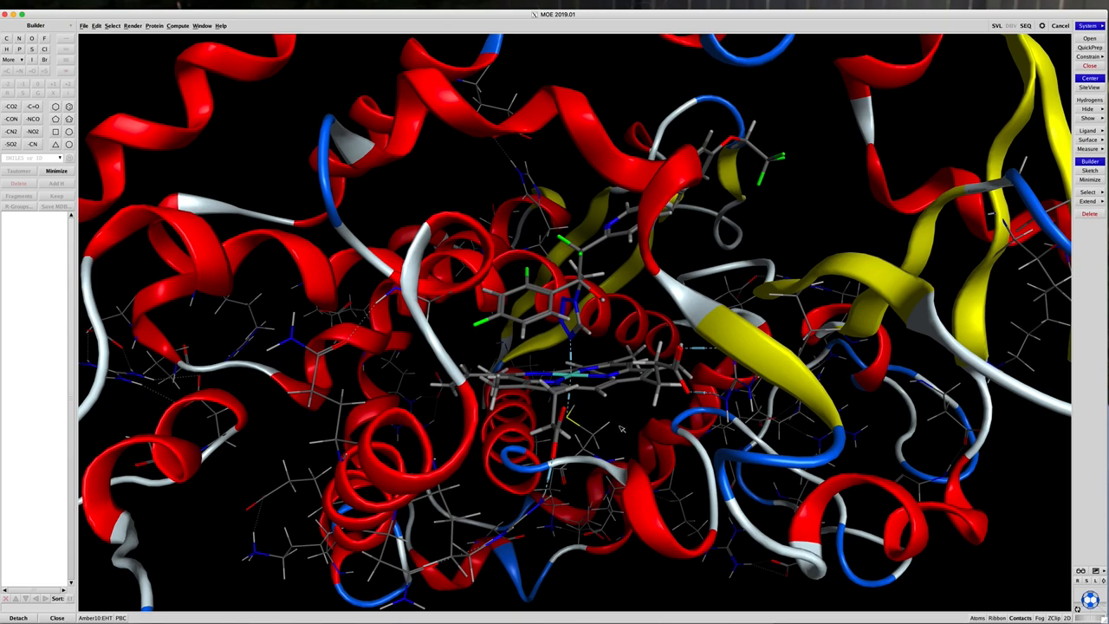
pyautogui.moveTo(619, 429)
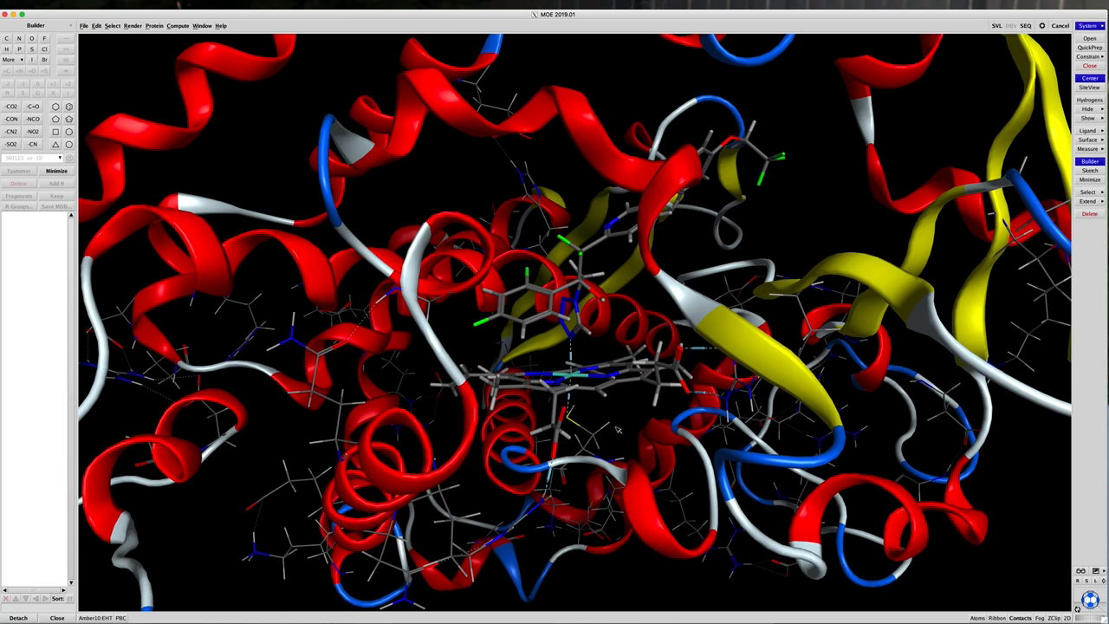